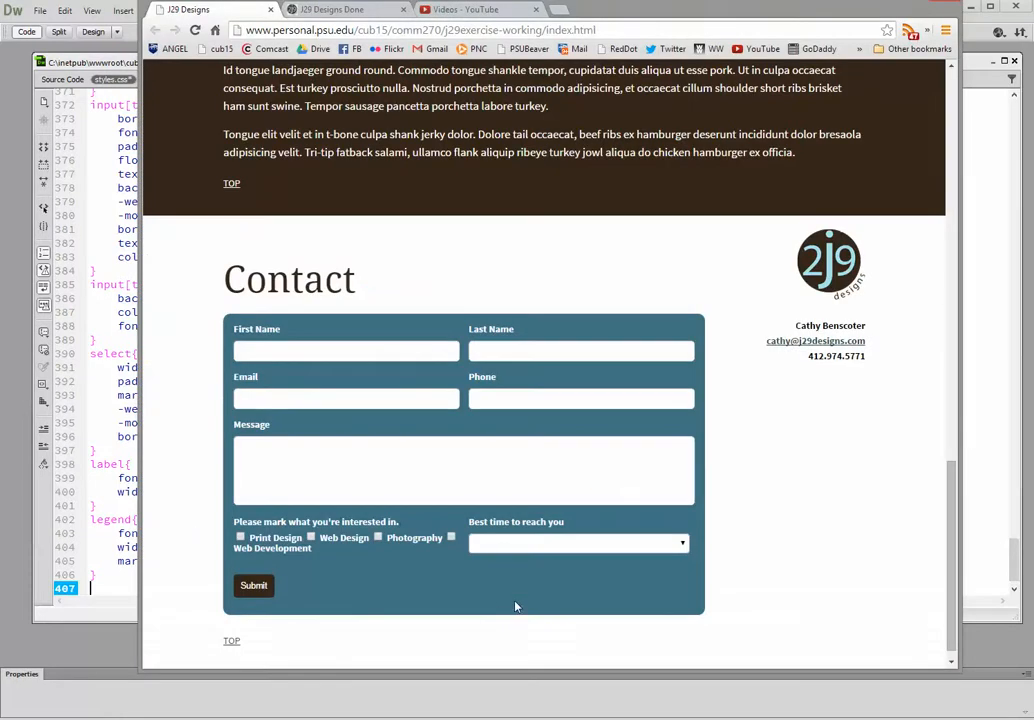
mouse_move(478, 607)
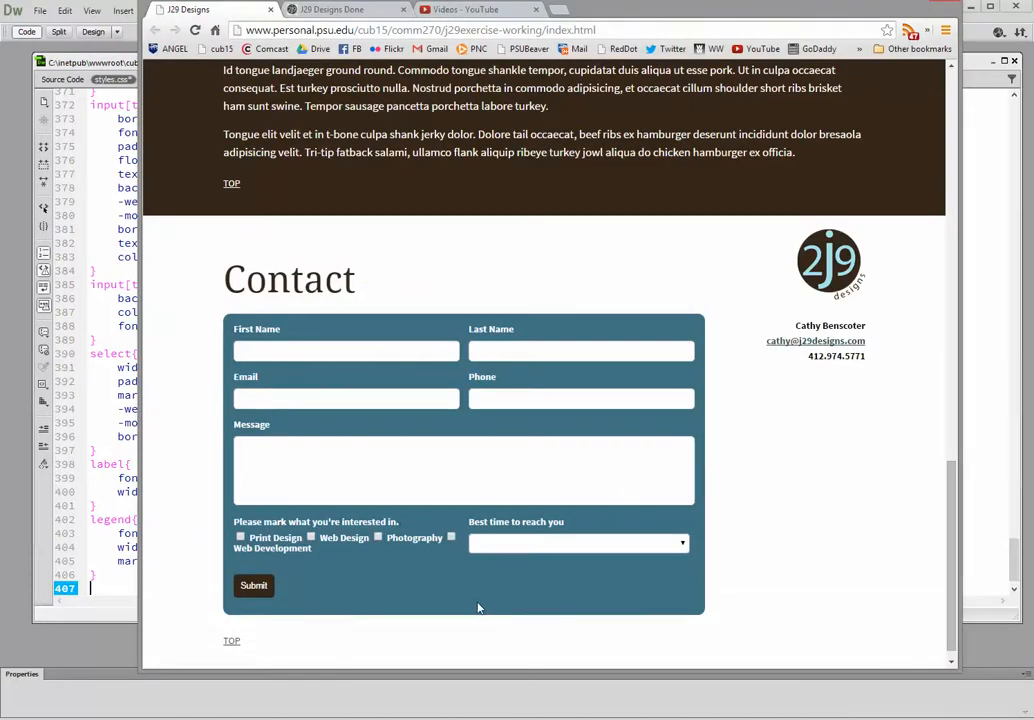
mouse_move(358, 540)
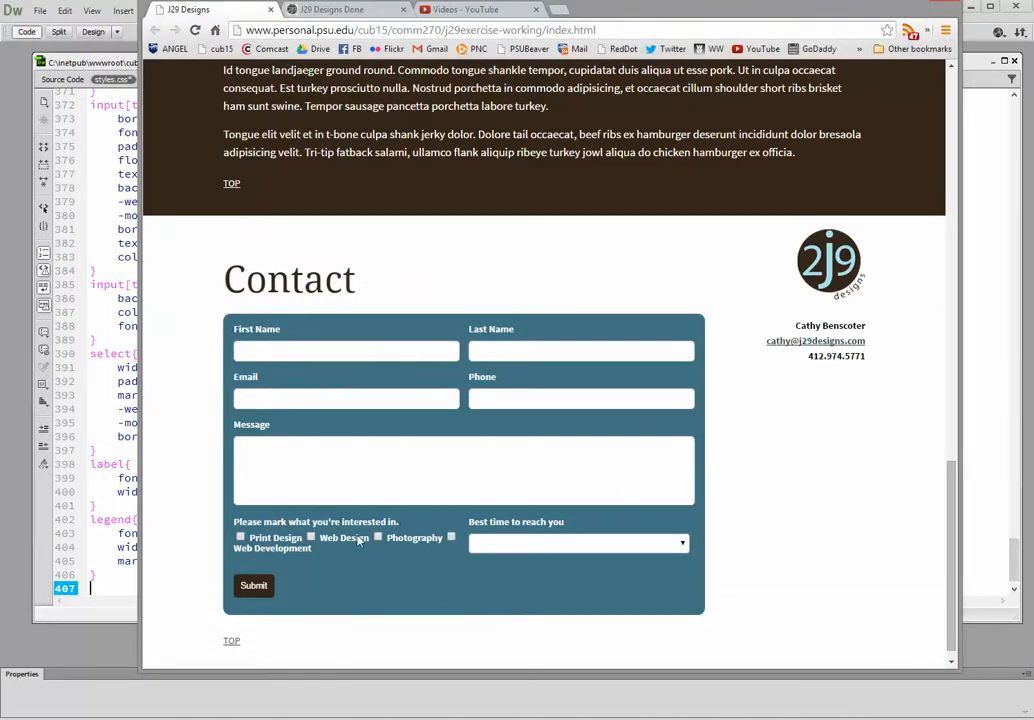
mouse_move(306, 556)
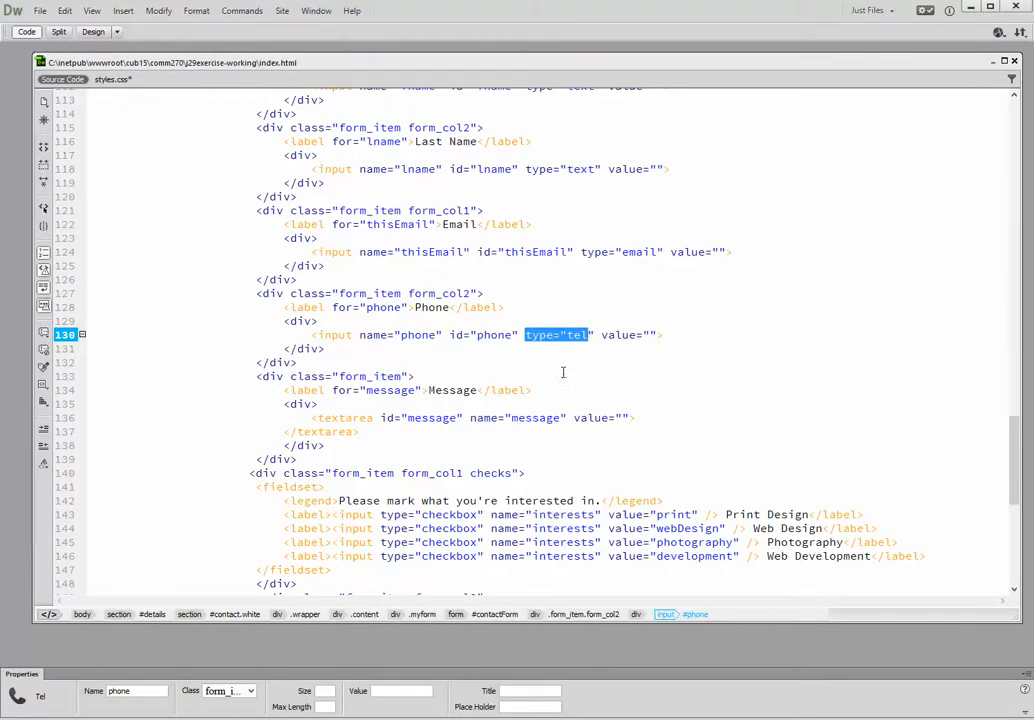
- Find and select the checks class on the interest-checkbox div in the index.html source
scroll(down, 3)
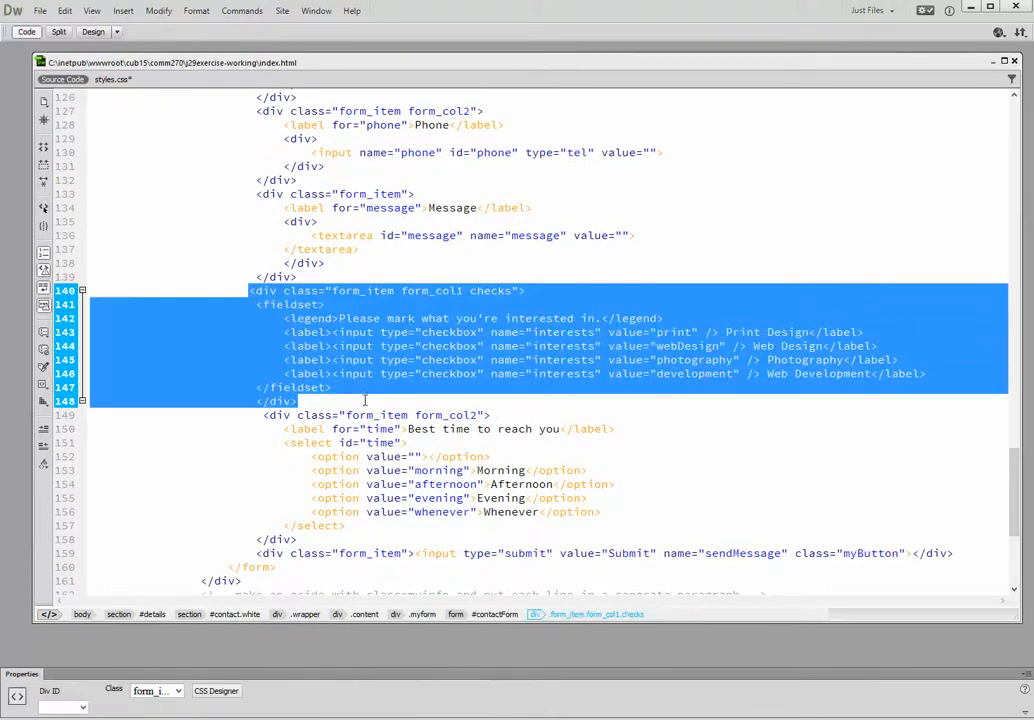
click(472, 290)
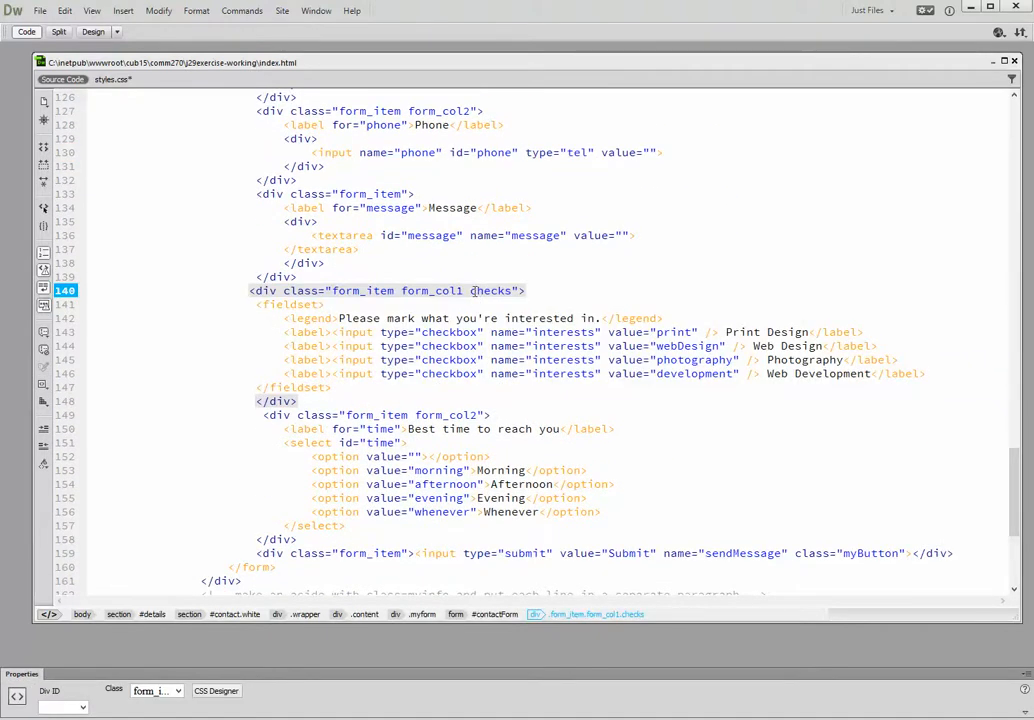
double_click(490, 290)
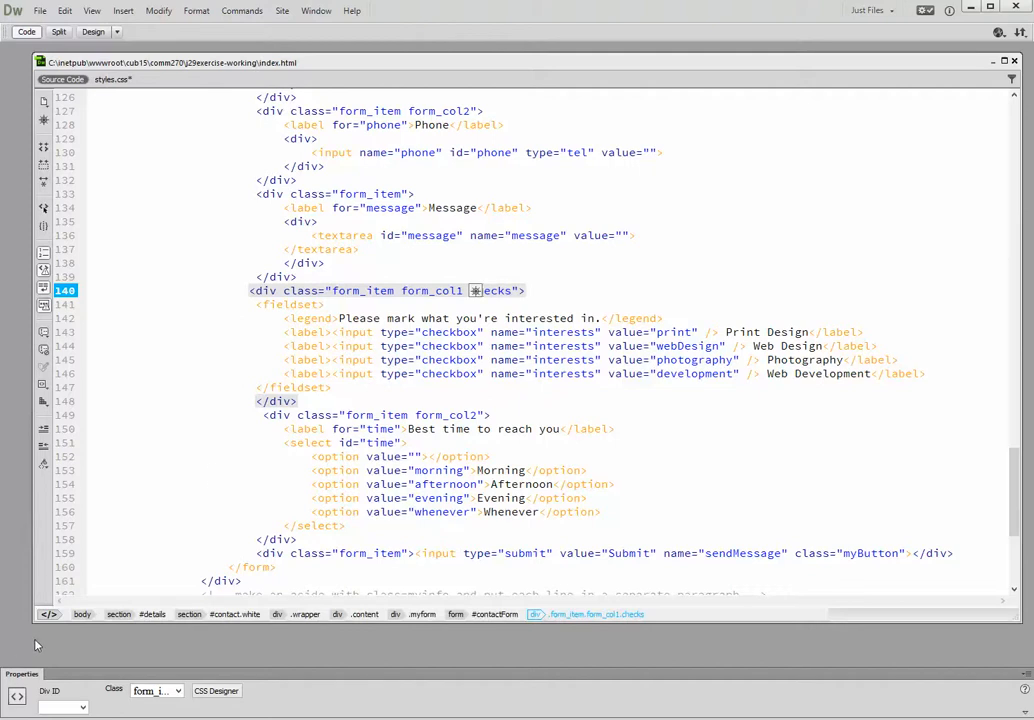
click(112, 79)
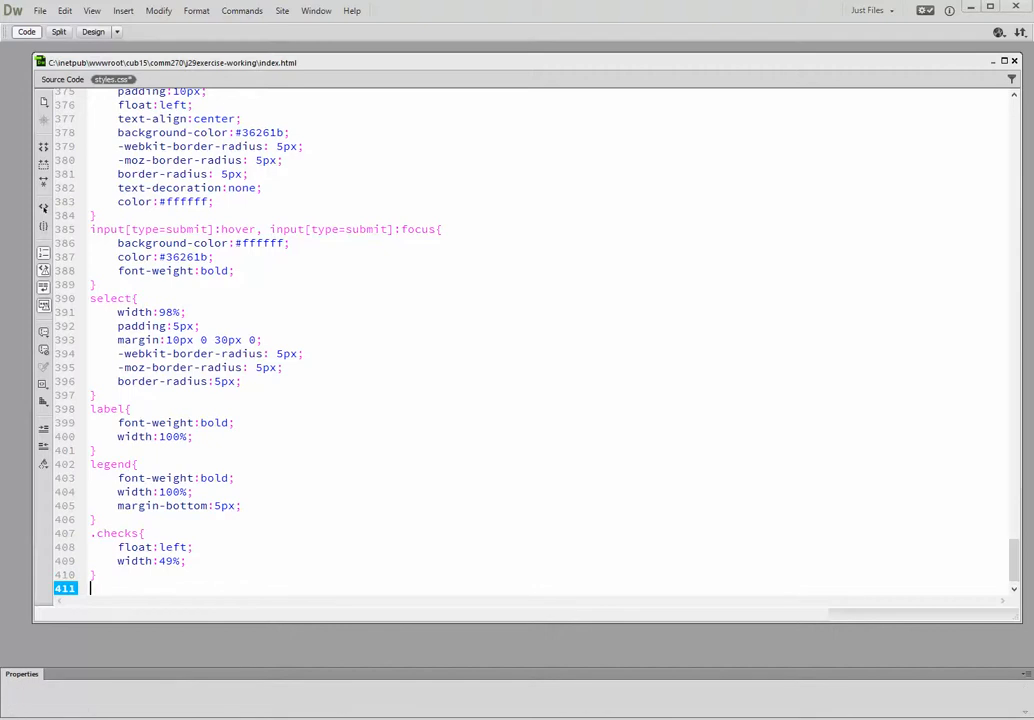
mouse_move(420, 503)
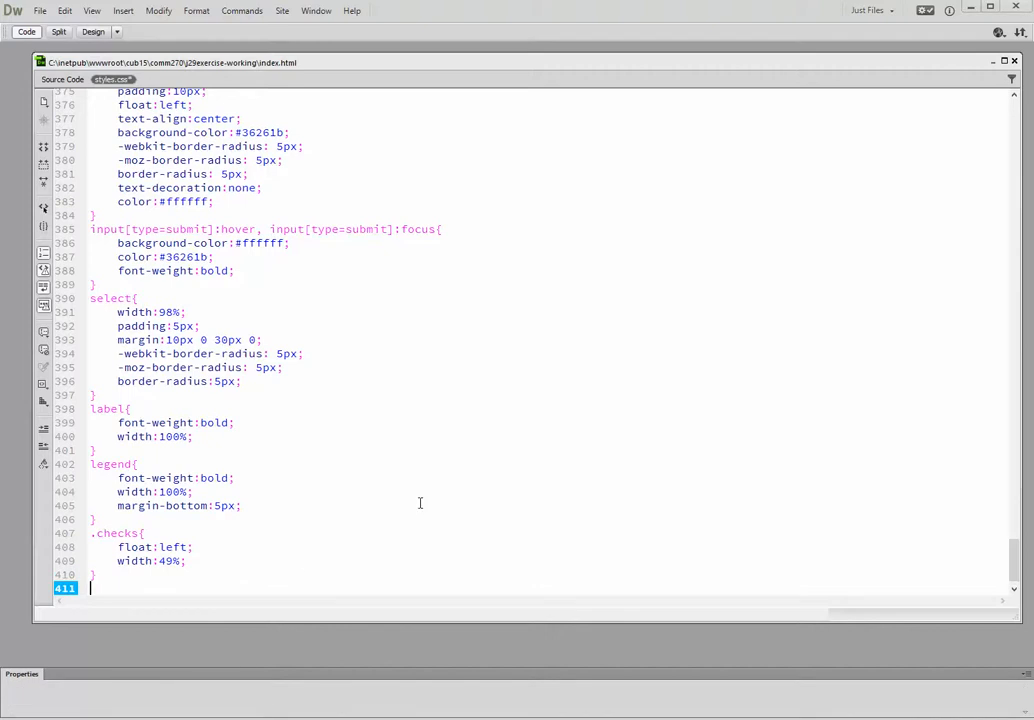
- Begin a .checks label{ rule below the .checks rule in styles.css
text(.checks label{)
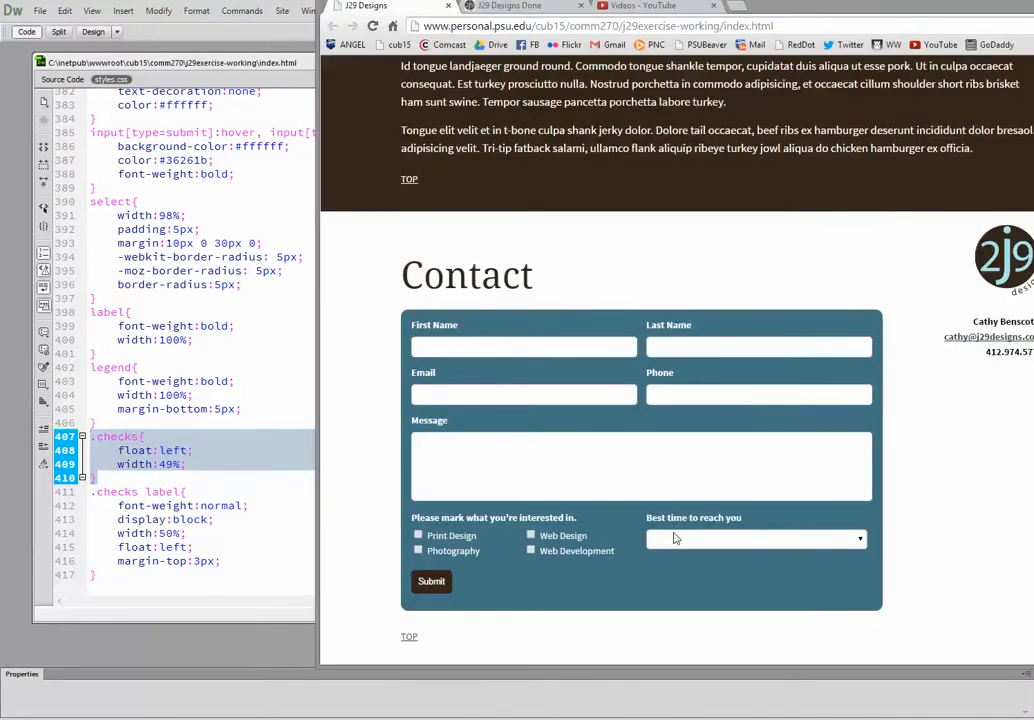
mouse_move(588, 548)
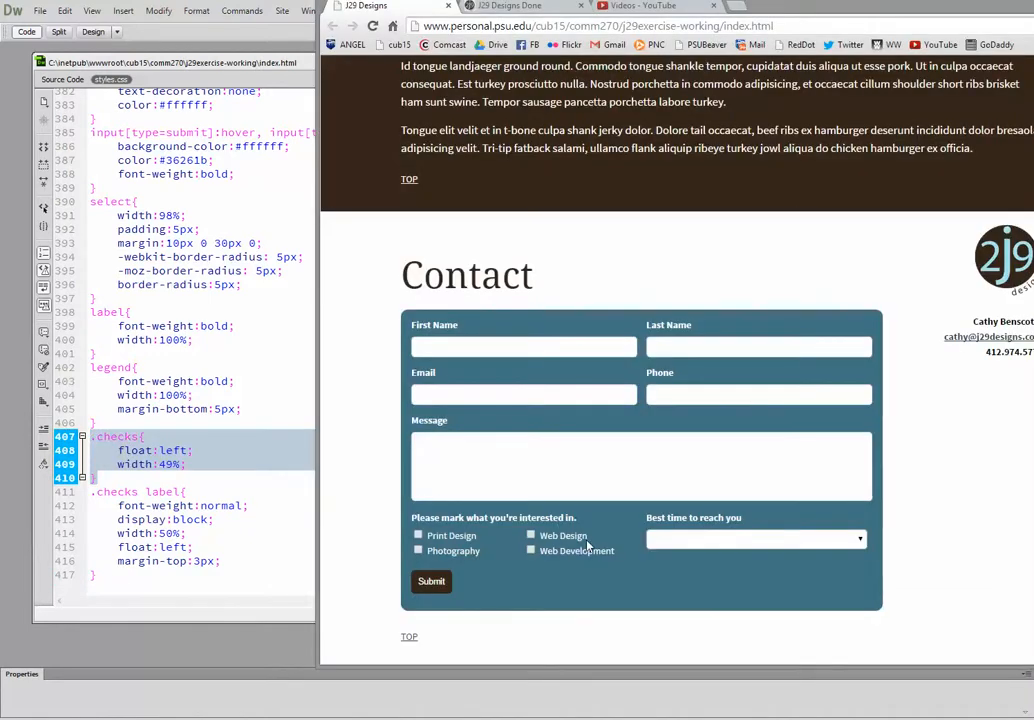
mouse_move(477, 566)
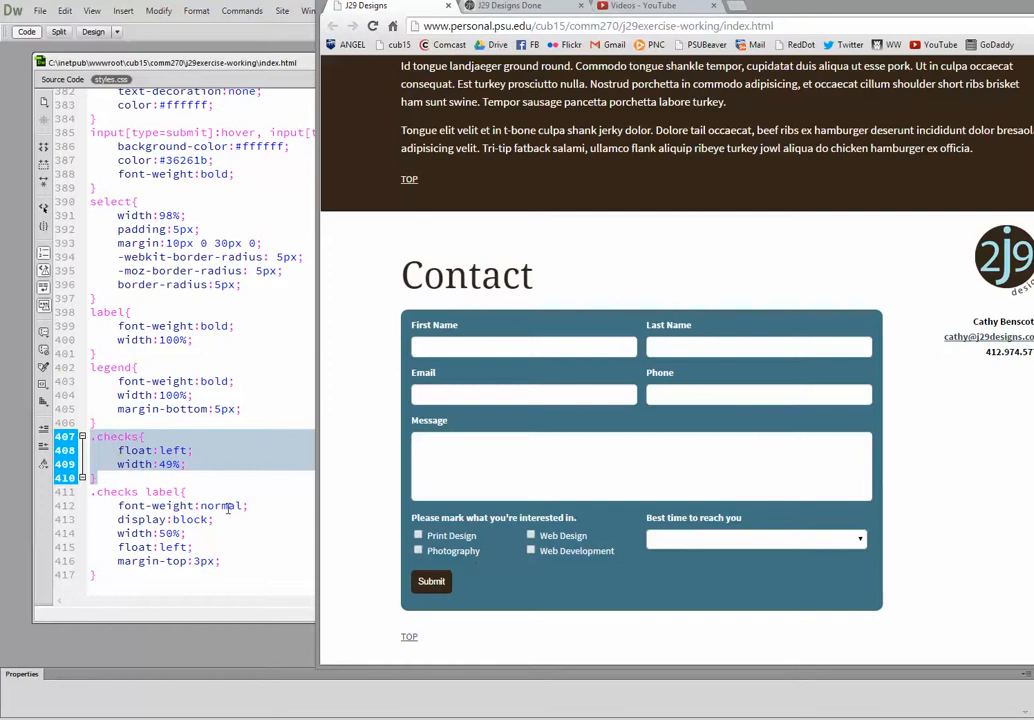
mouse_move(205, 530)
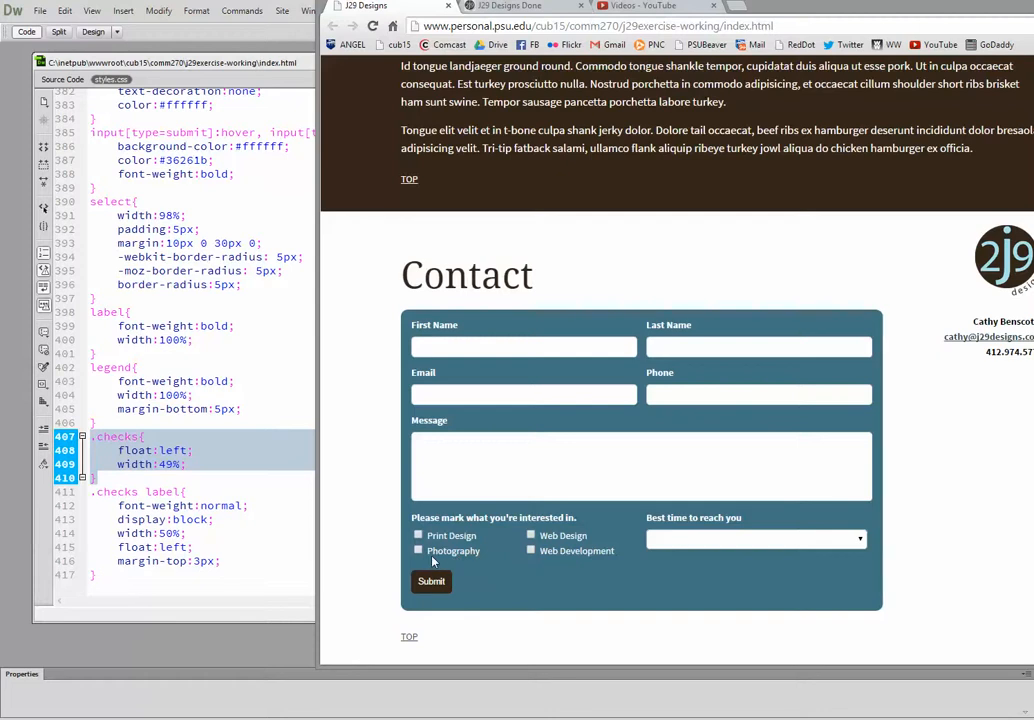
mouse_move(420, 563)
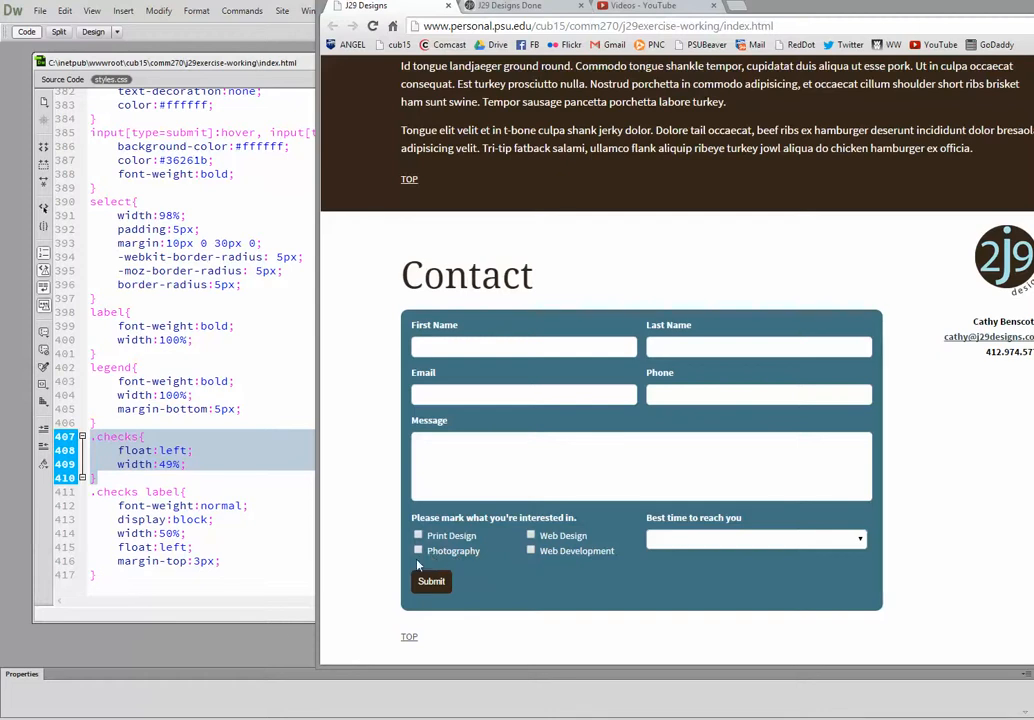
mouse_move(62, 80)
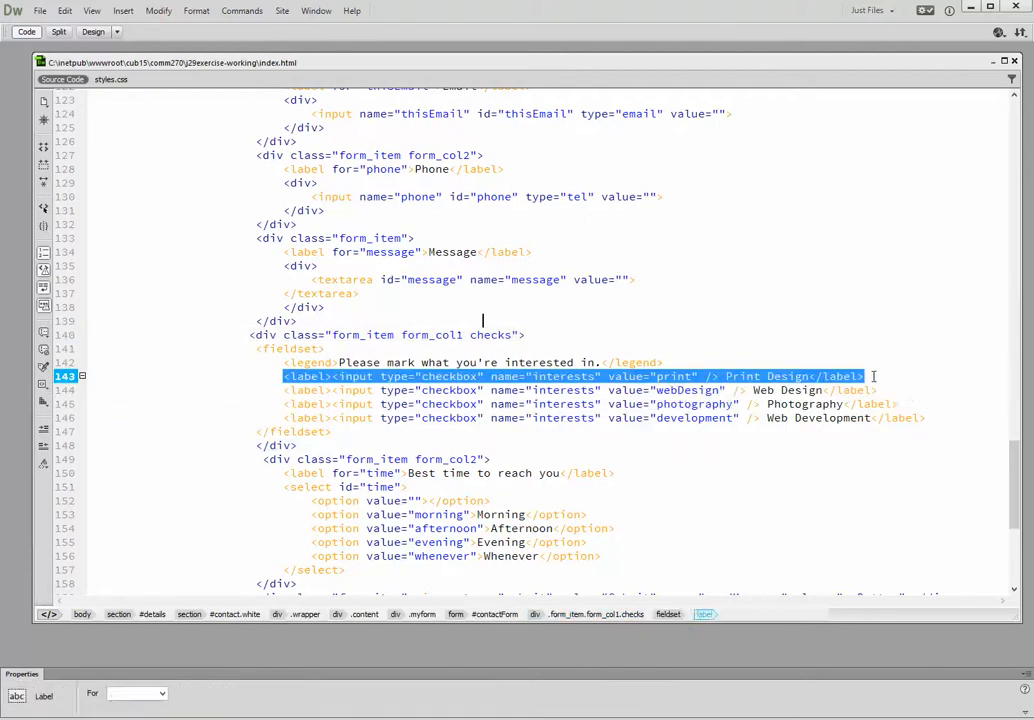
mouse_move(802, 73)
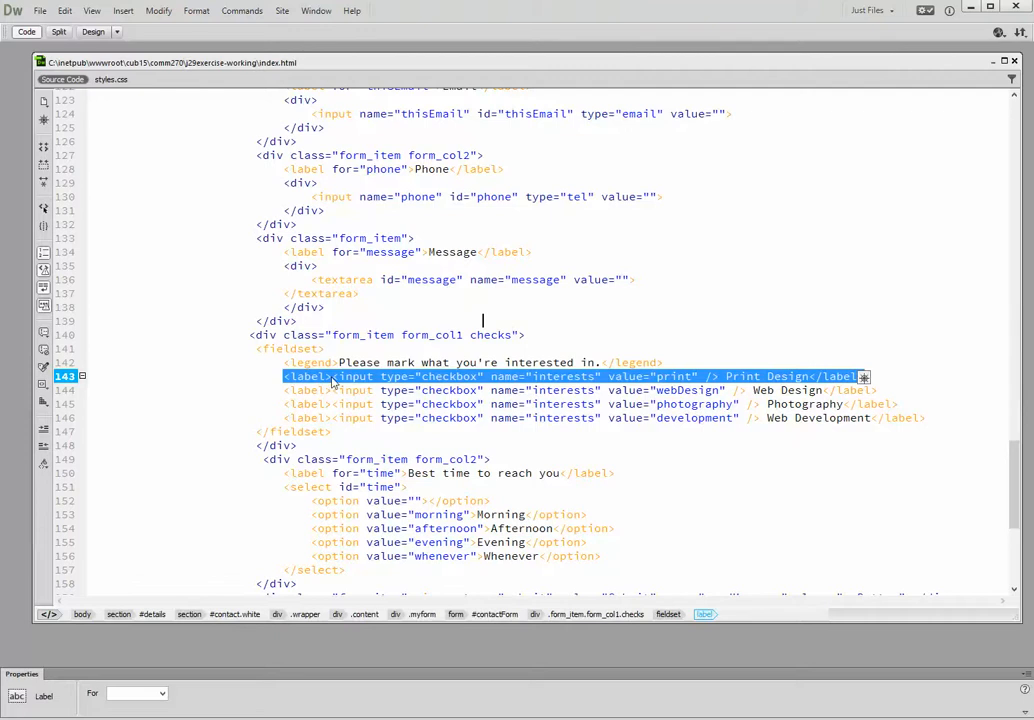
mouse_move(443, 383)
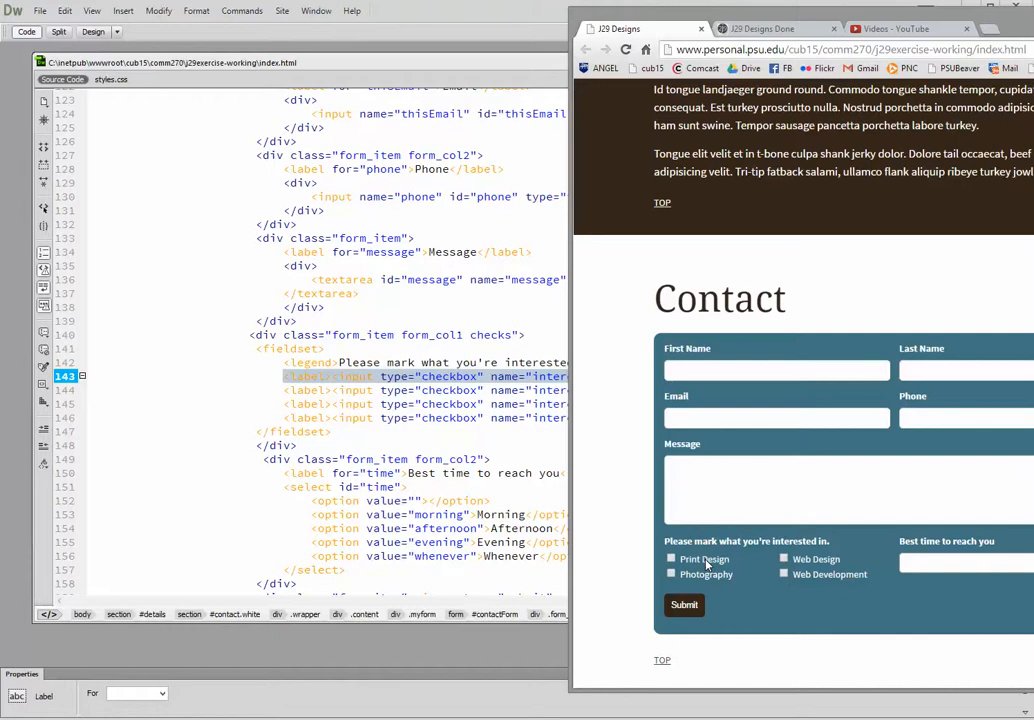
mouse_move(711, 589)
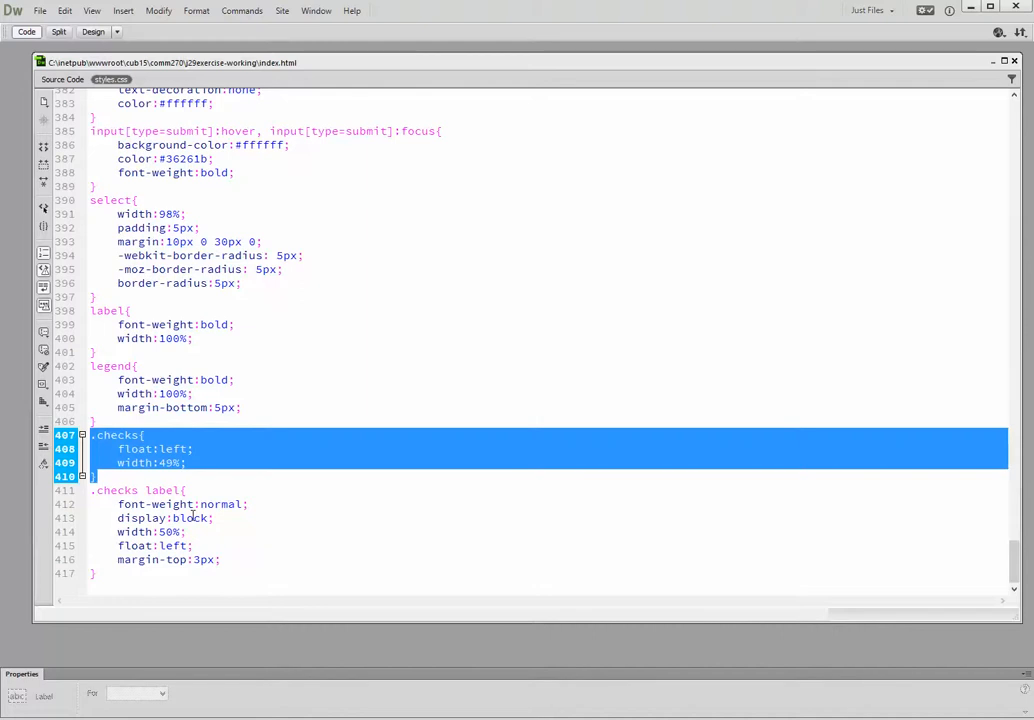
mouse_move(577, 68)
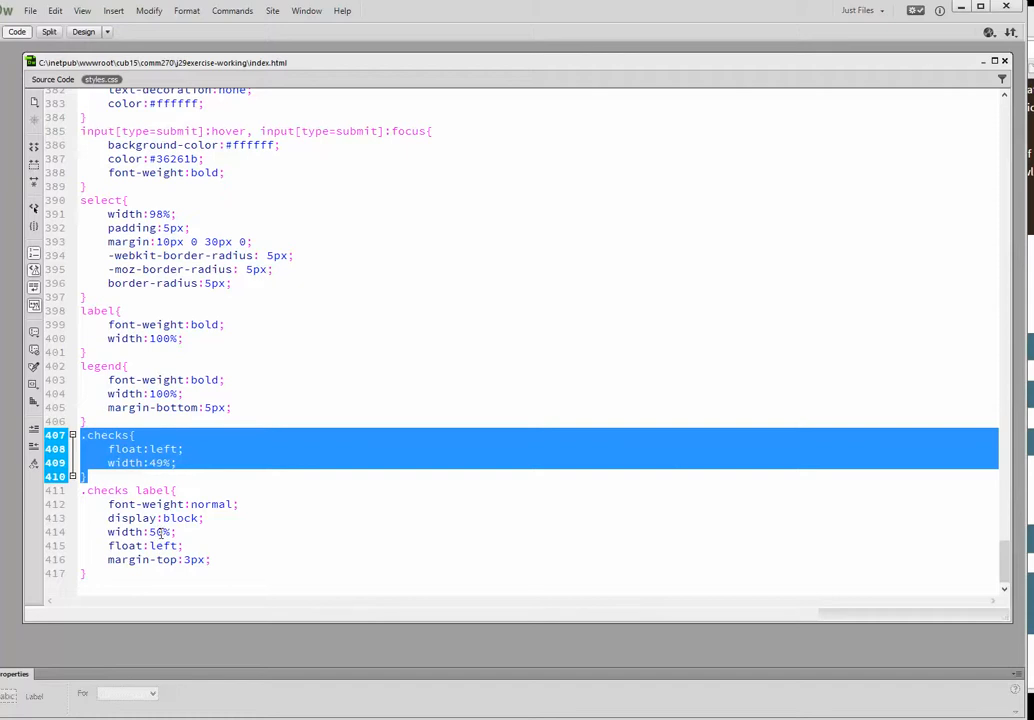
mouse_move(183, 546)
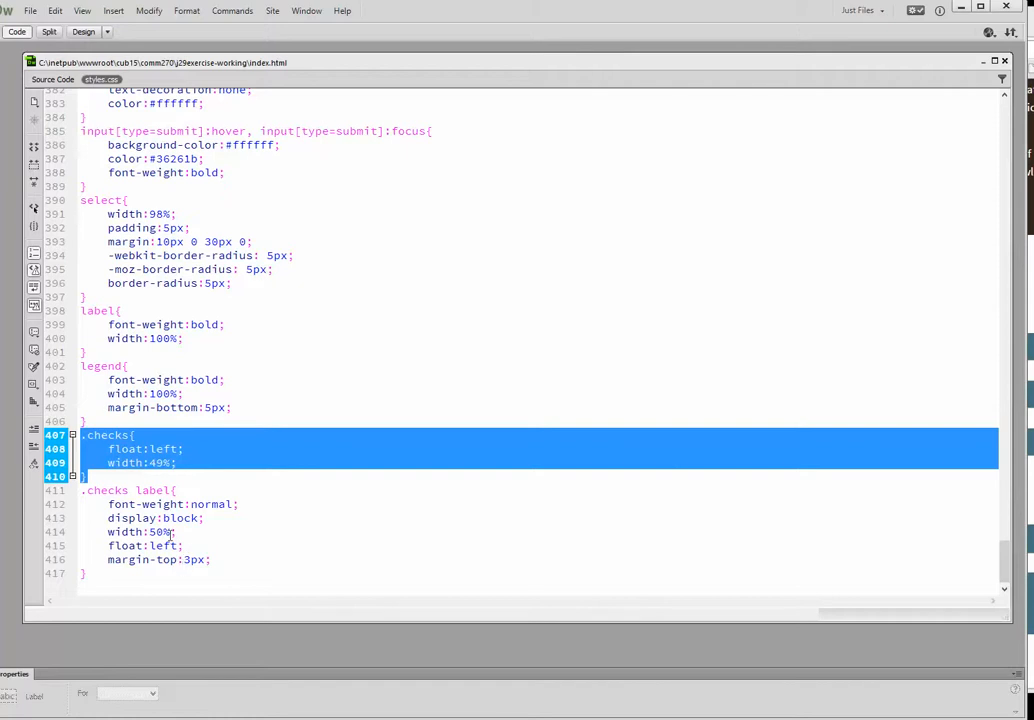
mouse_move(107, 581)
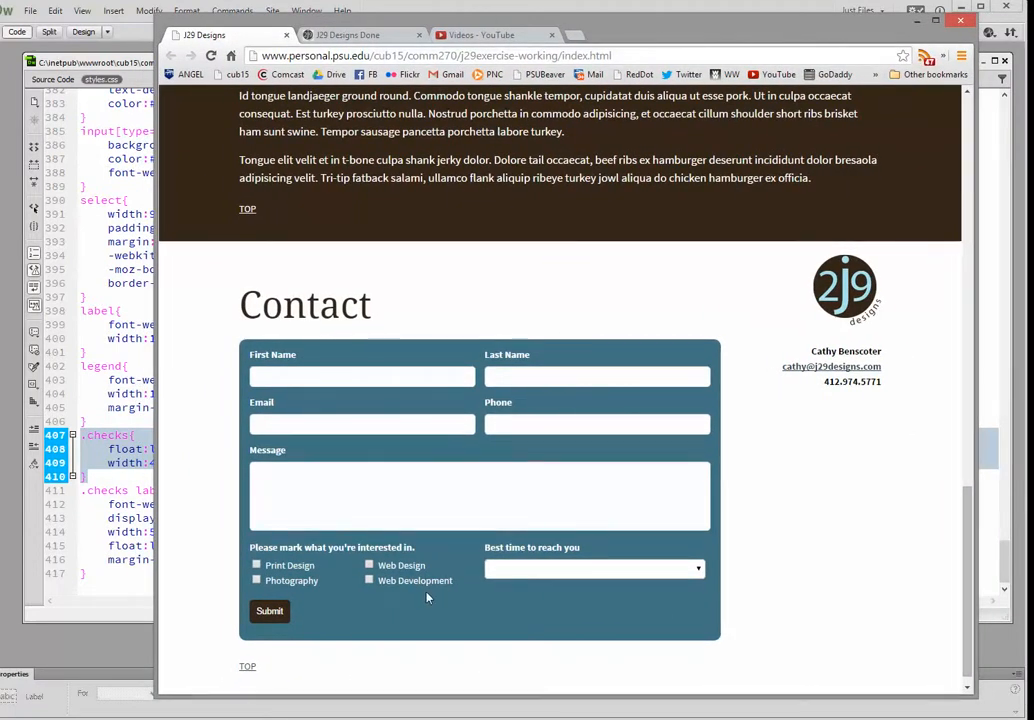
mouse_move(412, 602)
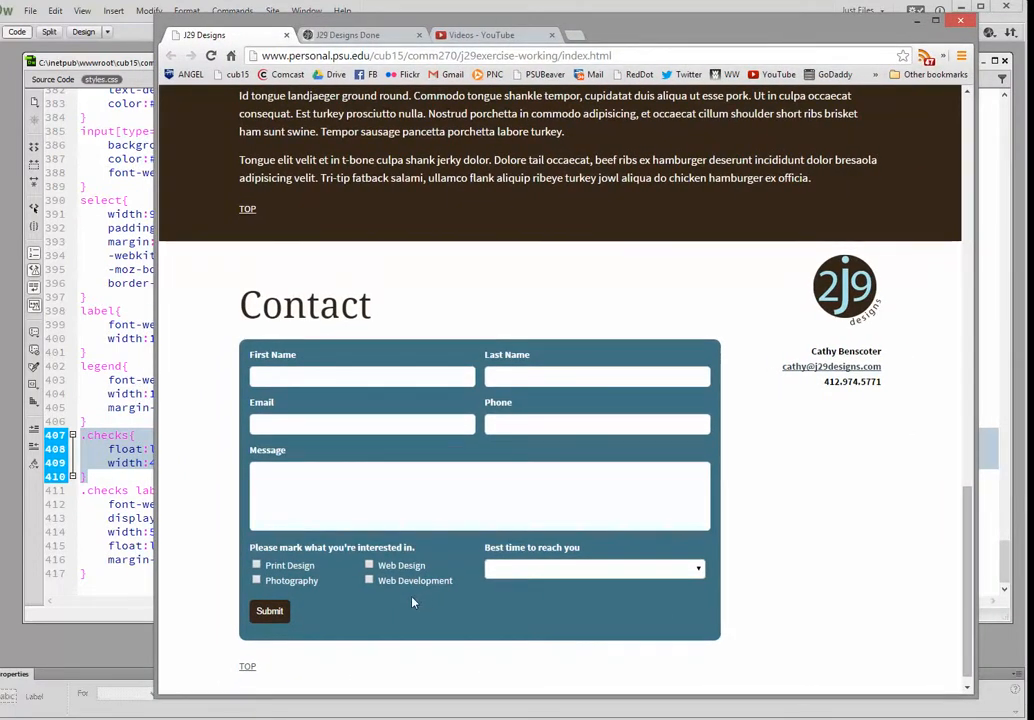
mouse_move(418, 601)
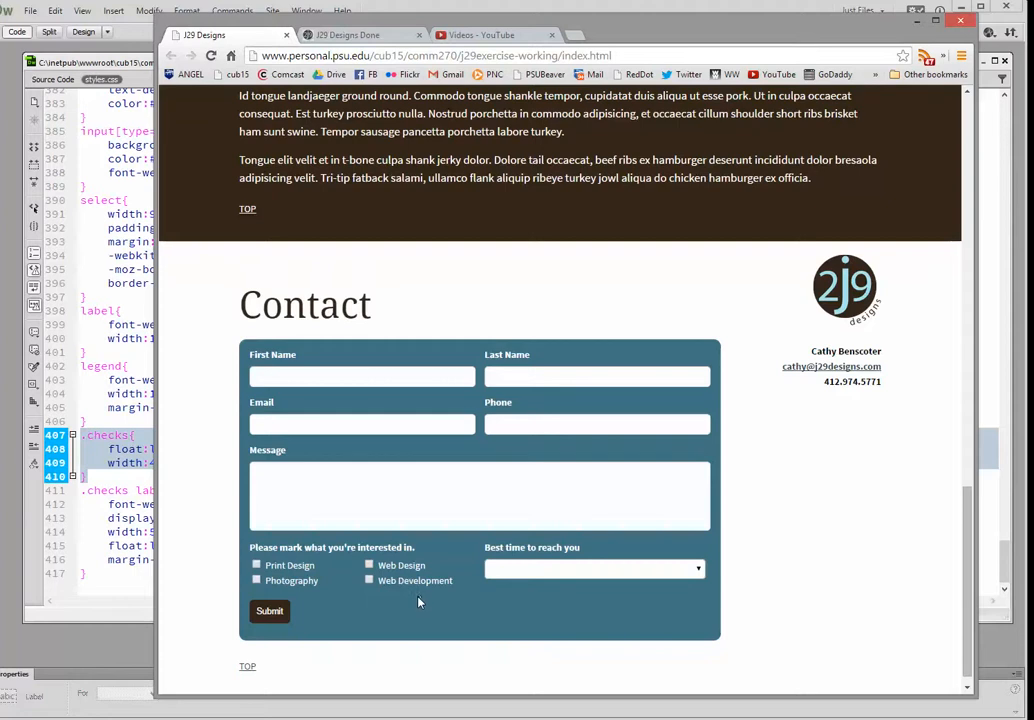
mouse_move(248, 211)
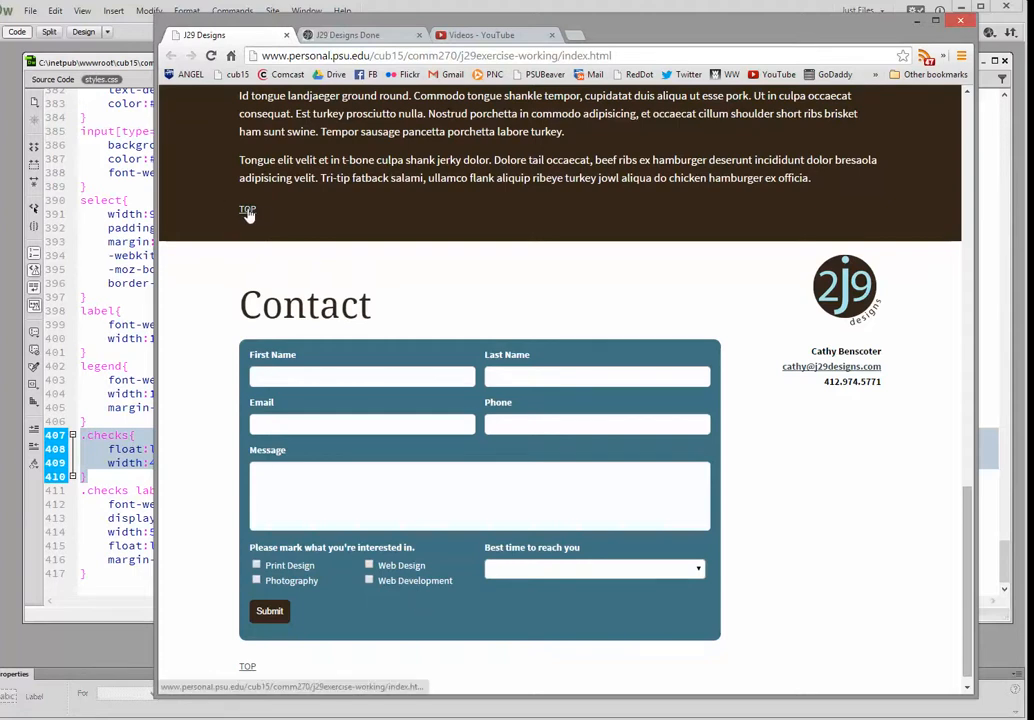
mouse_move(765, 552)
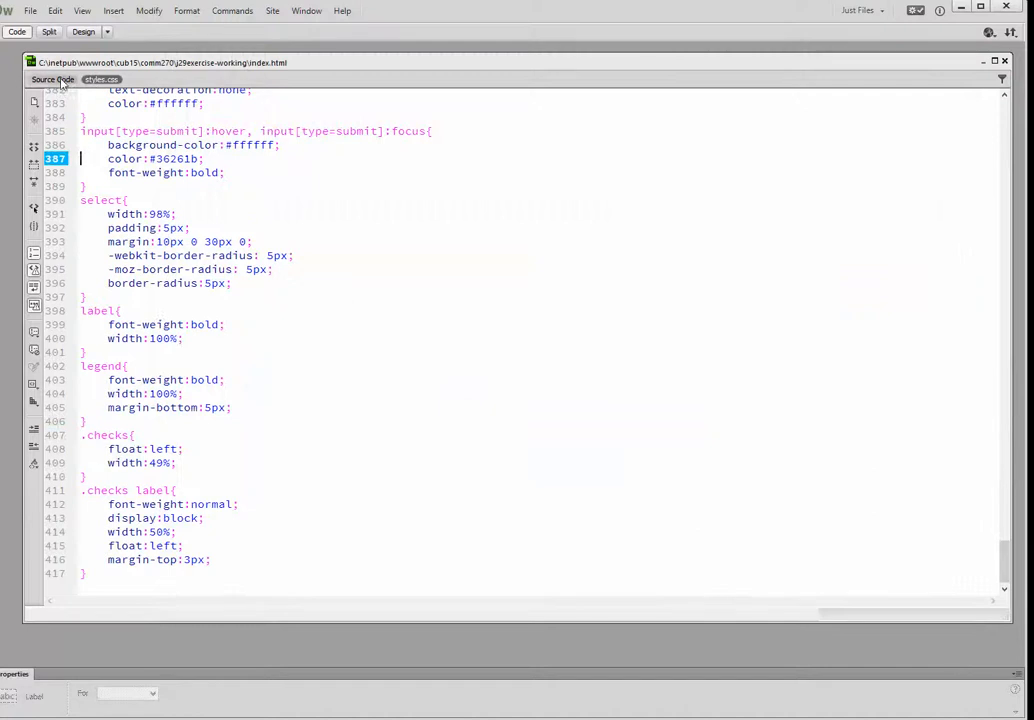
- Scroll the index.html code to the TOP article and bring up styles.css
click(52, 79)
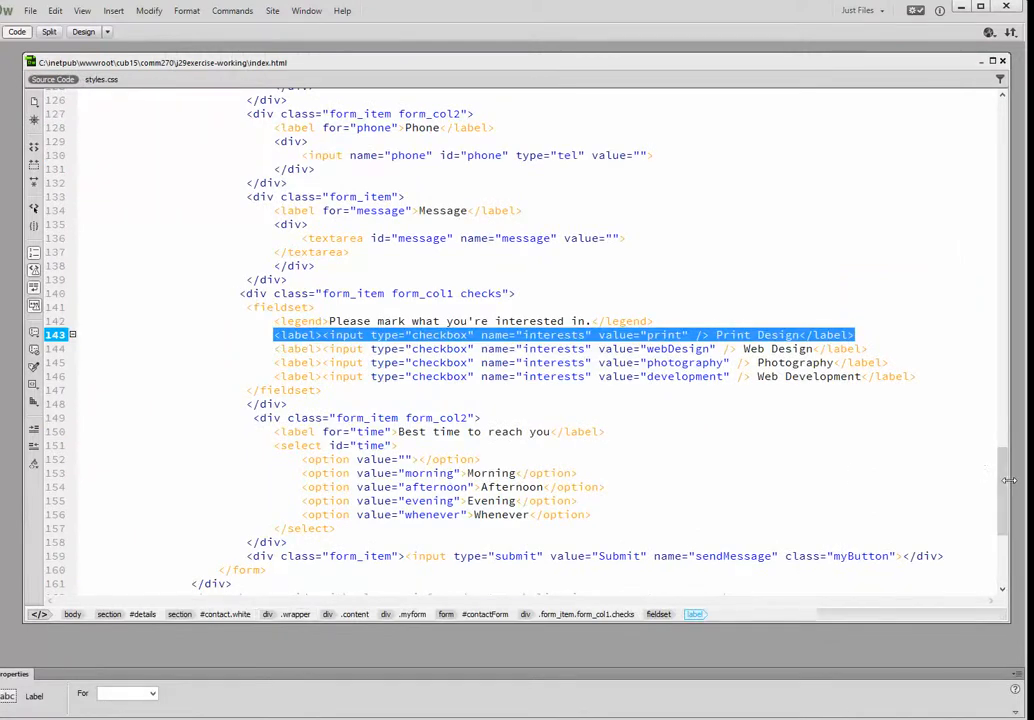
scroll(down, 3)
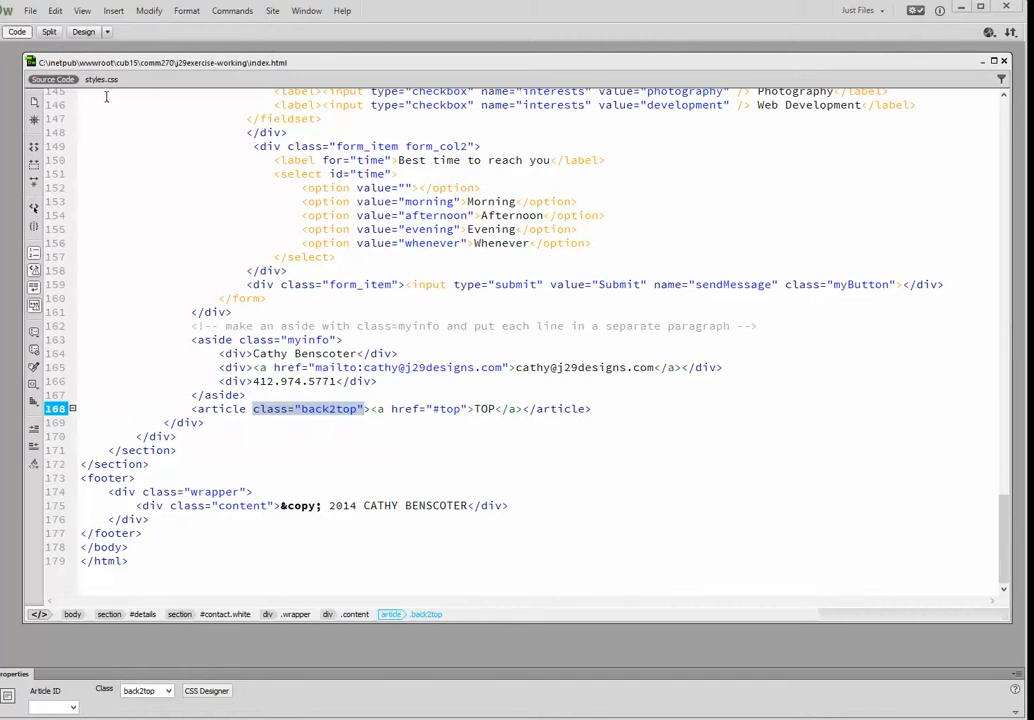
click(100, 79)
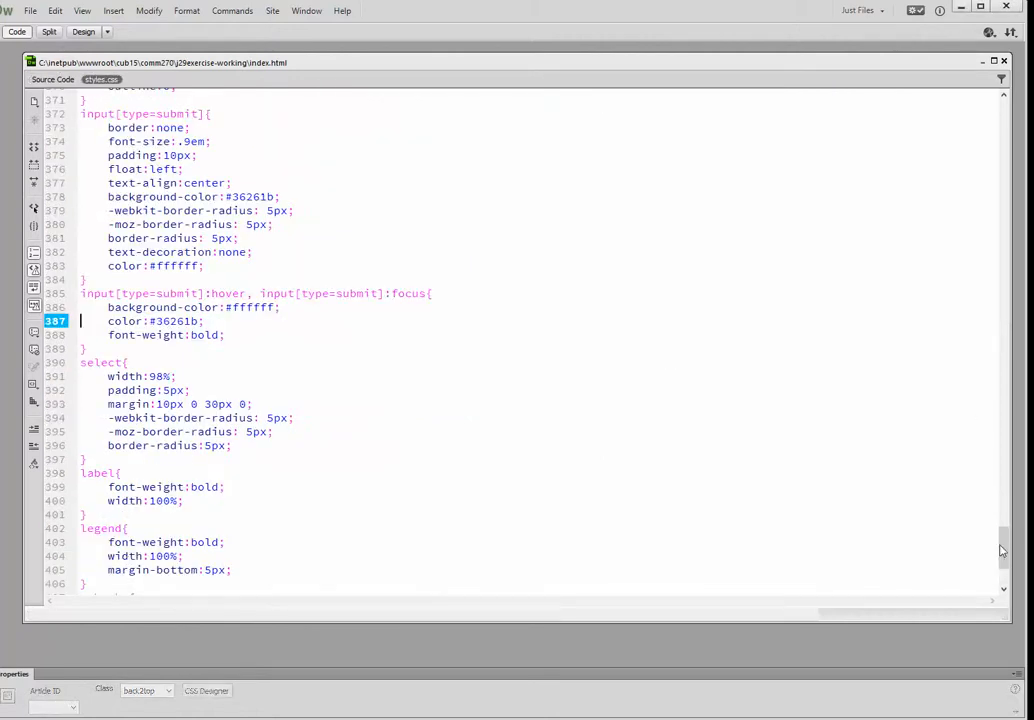
- Scroll styles.css down to where the .back2top a rule goes
scroll(down, 3)
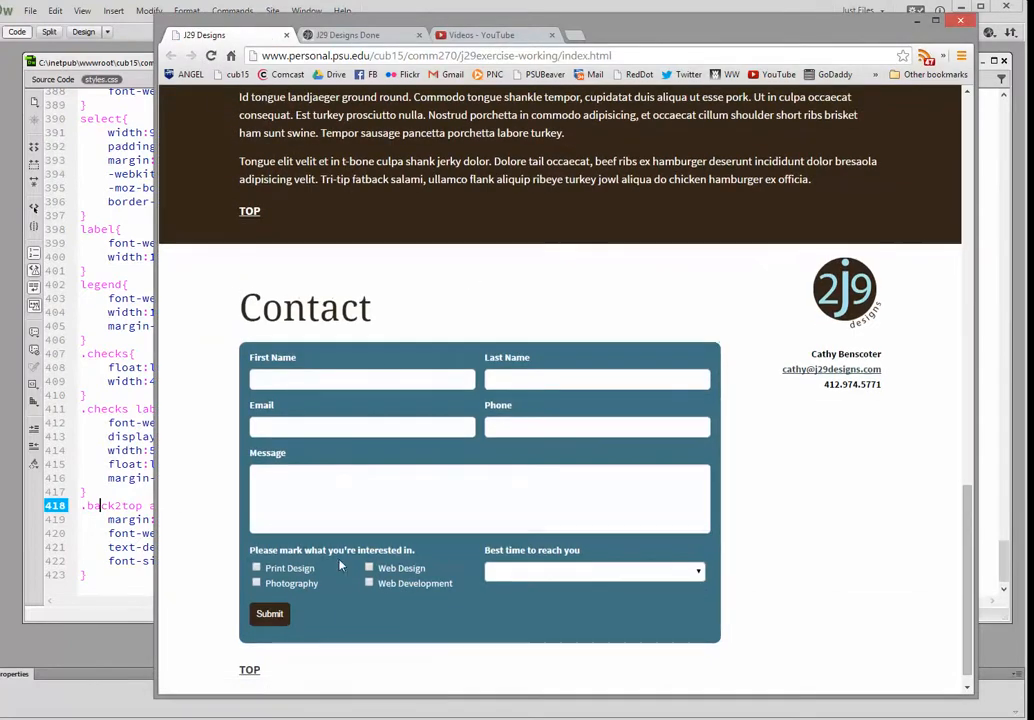
mouse_move(810, 489)
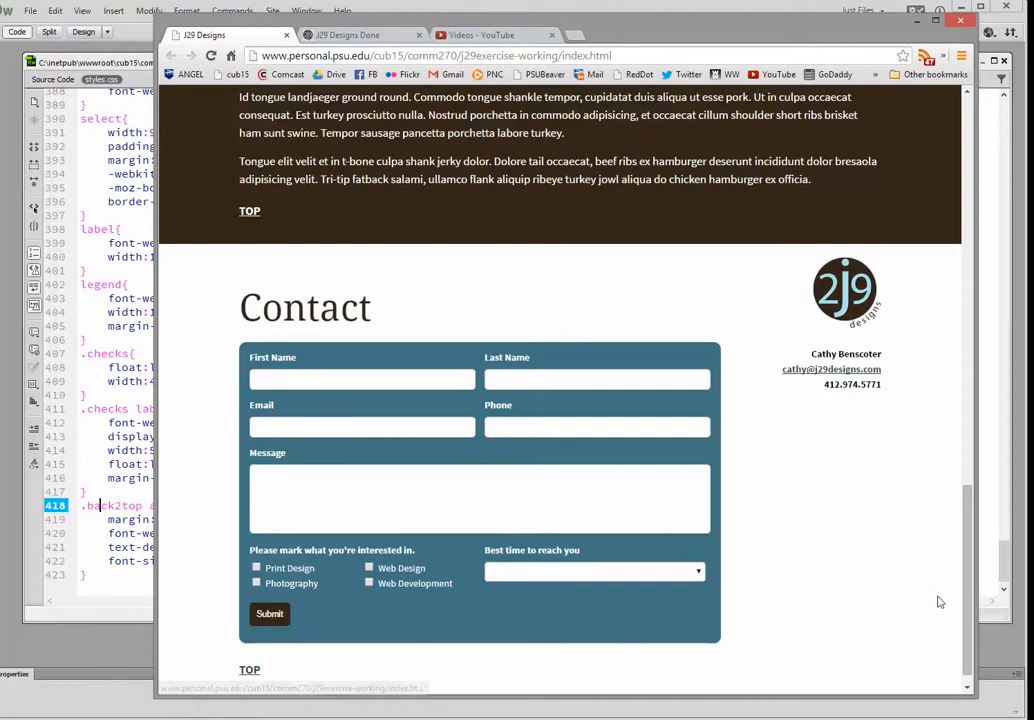
- Scroll the Chrome page down to the Contact section and copyright footer
scroll(down, 3)
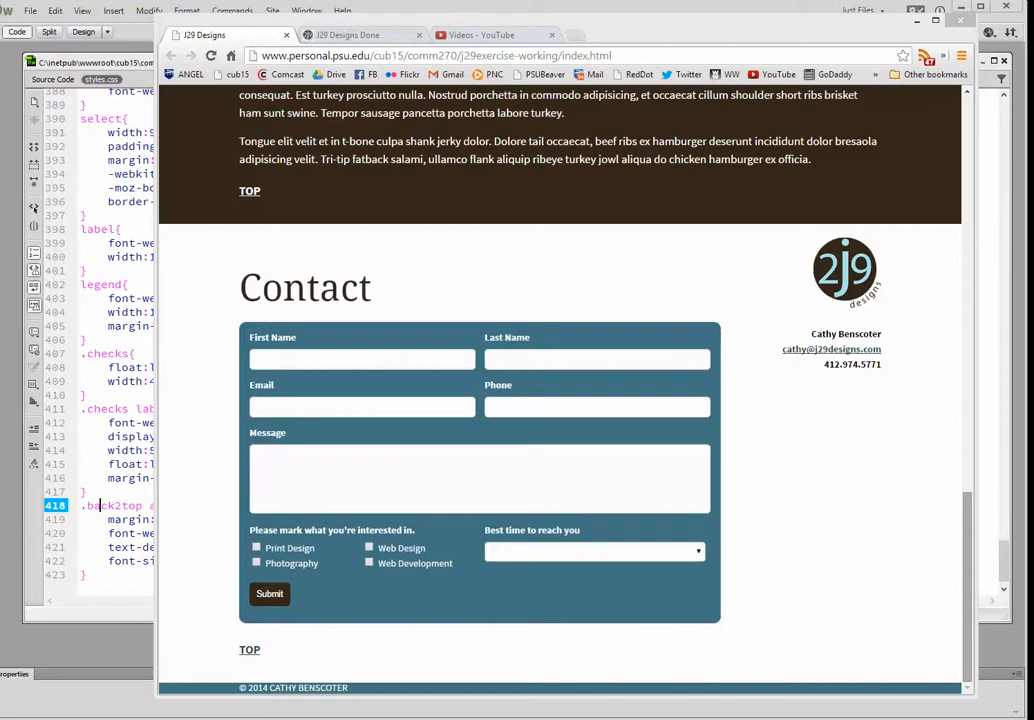
mouse_move(249, 650)
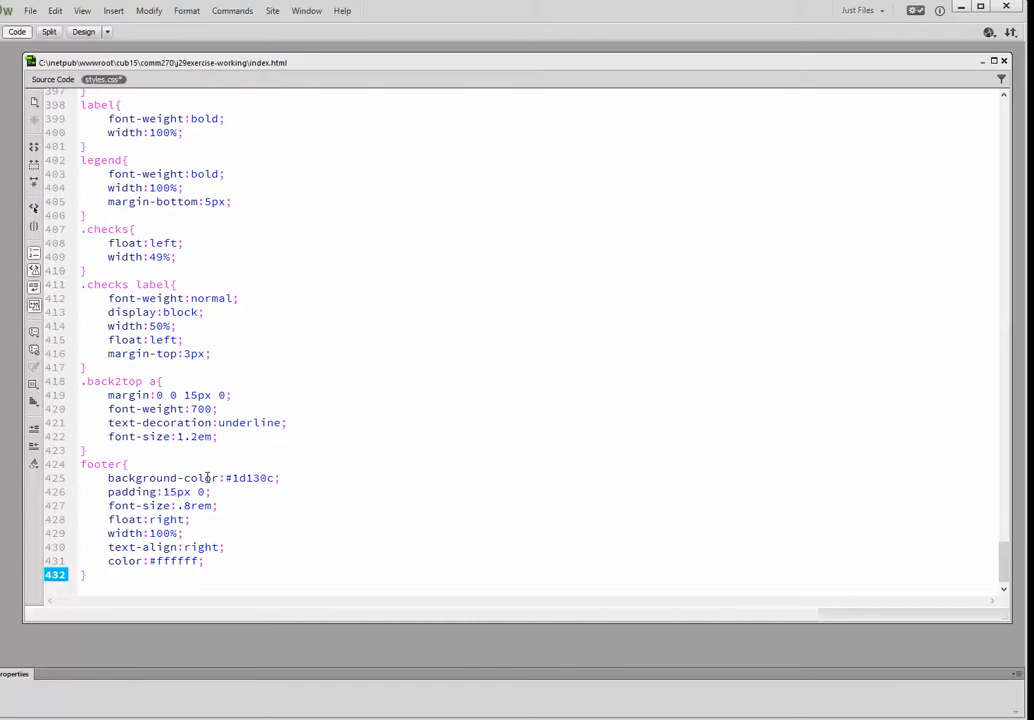
- Select the footer's #1d130c background value and compare against the finished sample in Chrome
double_click(250, 477)
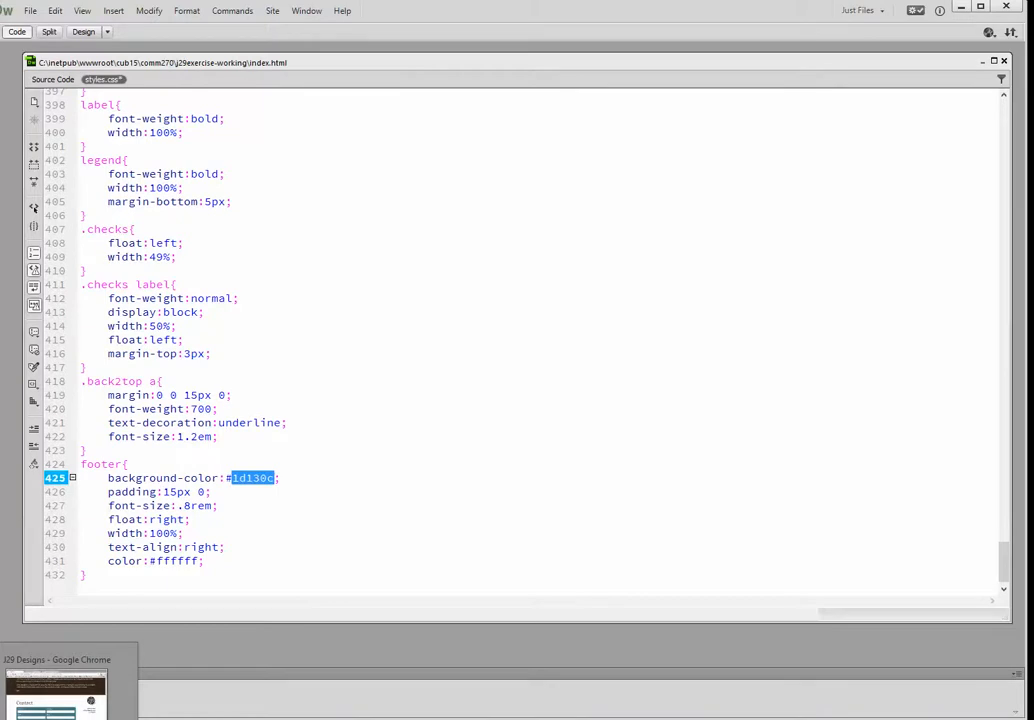
click(55, 690)
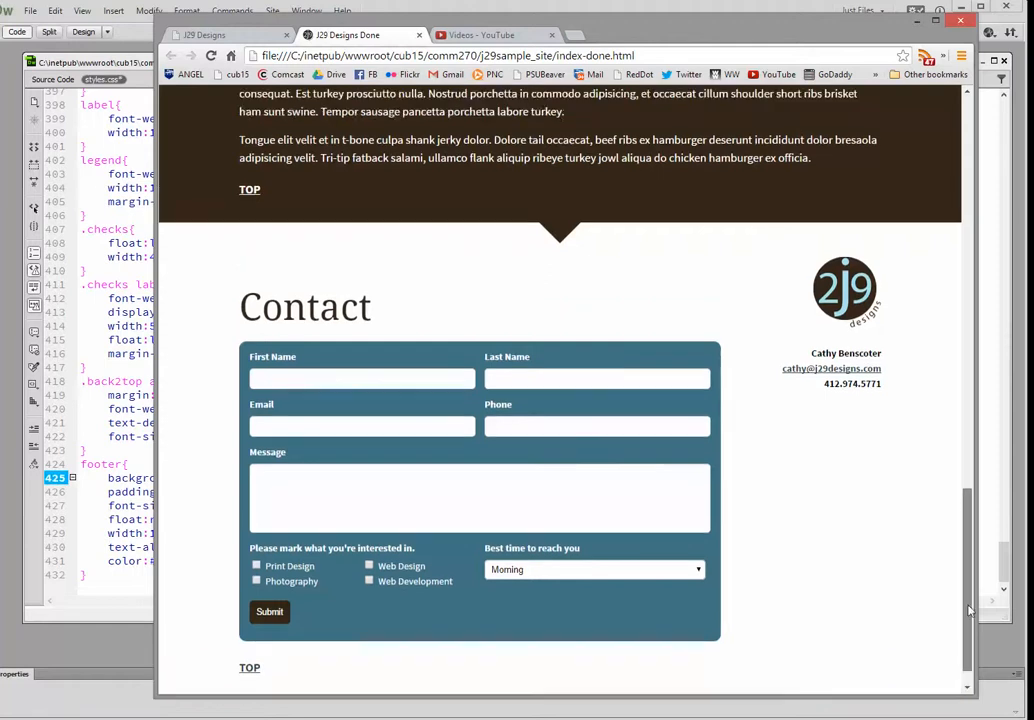
scroll(up, 3)
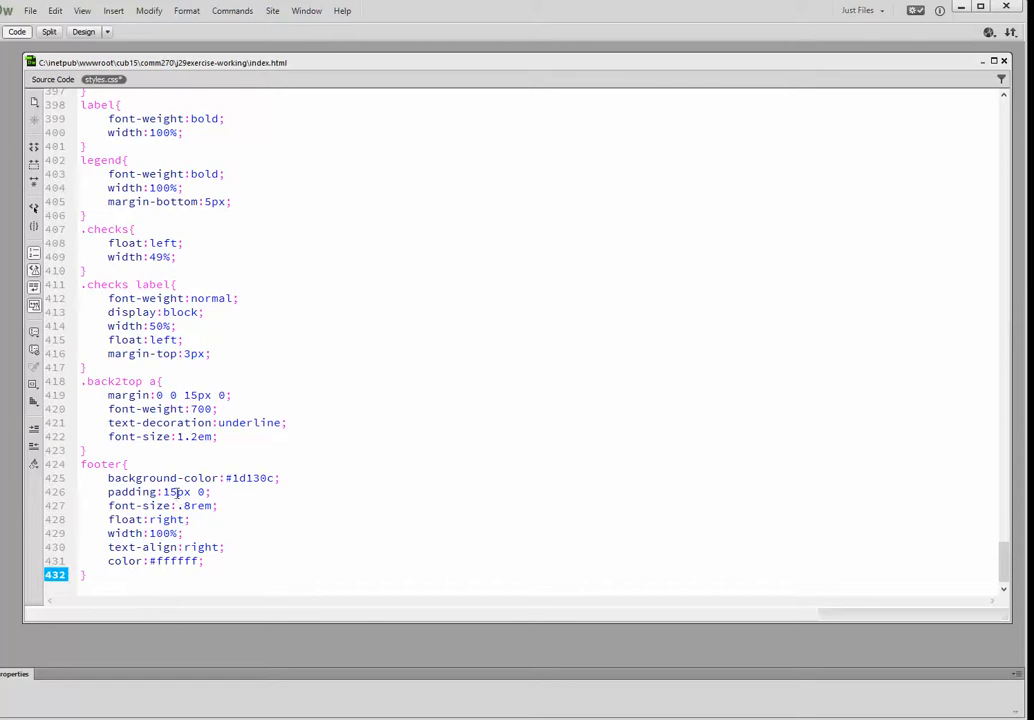
click(86, 573)
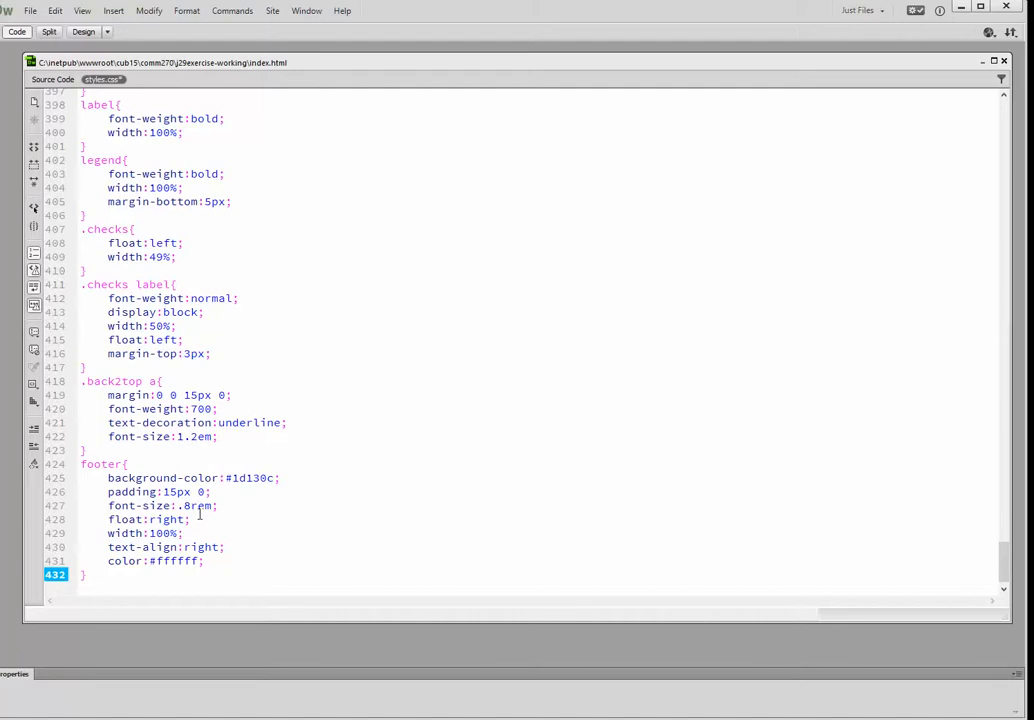
click(85, 573)
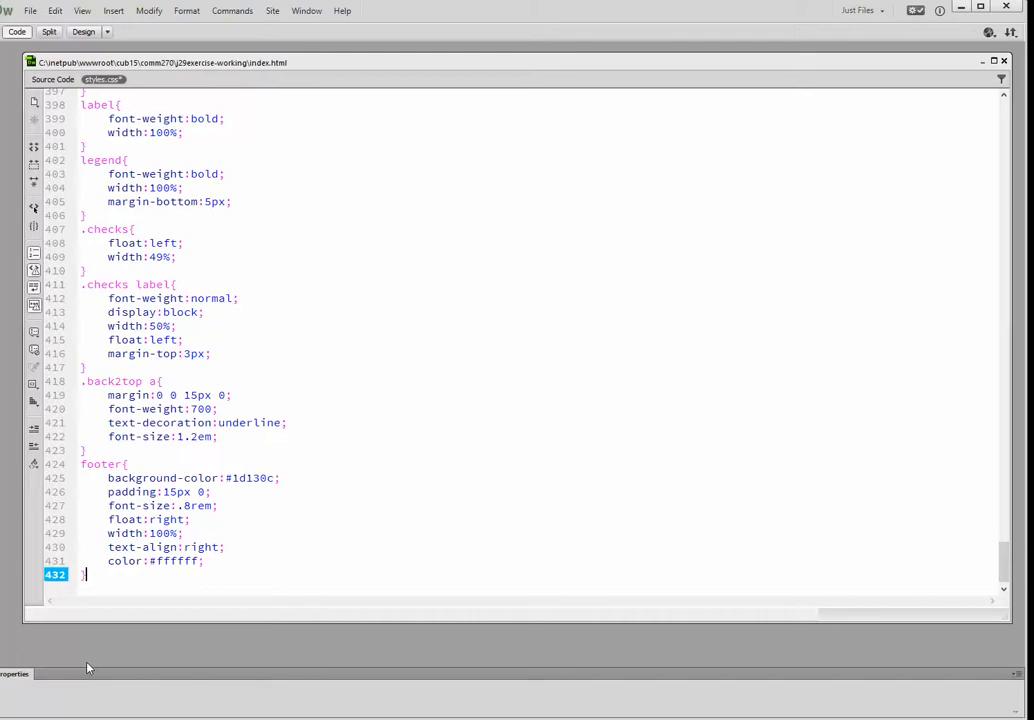
mouse_move(218, 602)
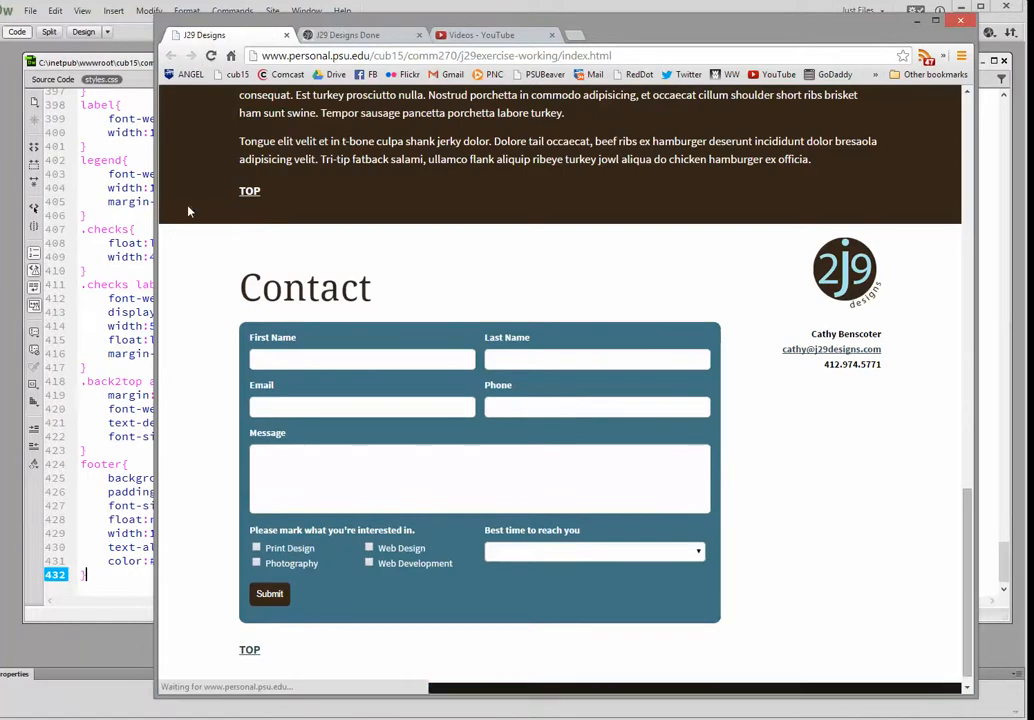
- Scroll the refreshed Chrome page down to the dark brown footer
scroll(down, 3)
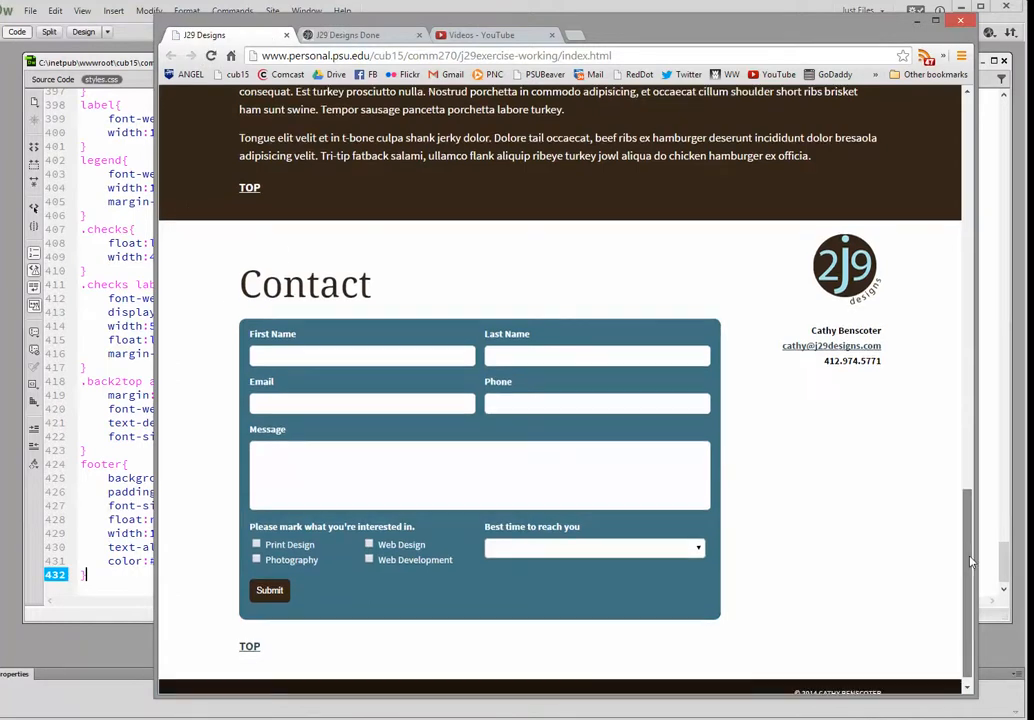
scroll(down, 3)
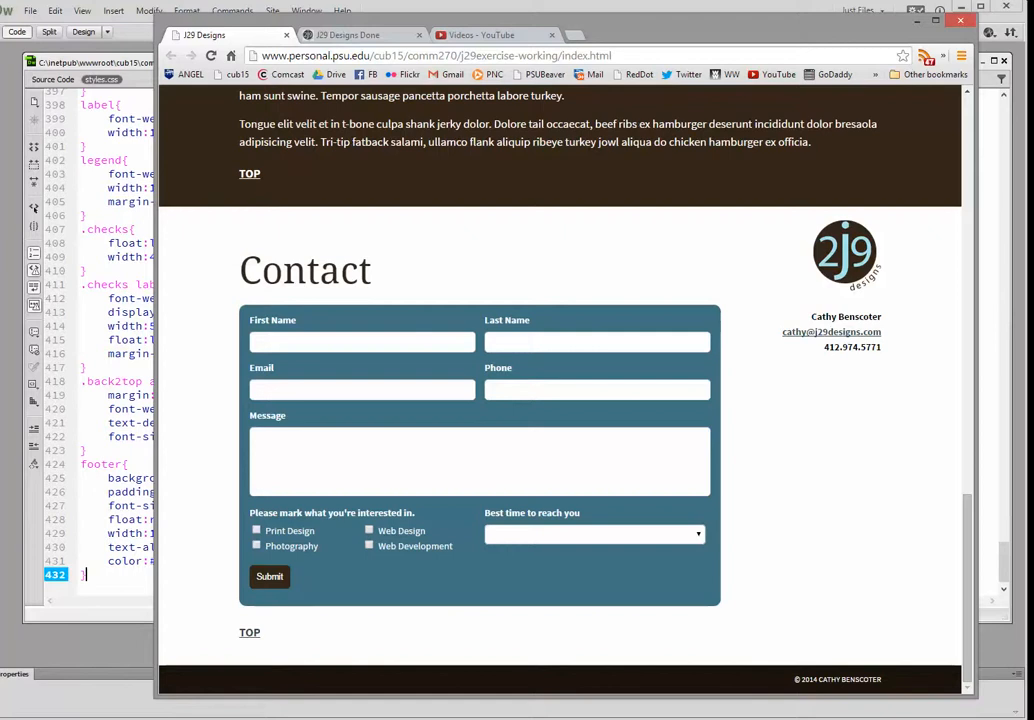
mouse_move(873, 618)
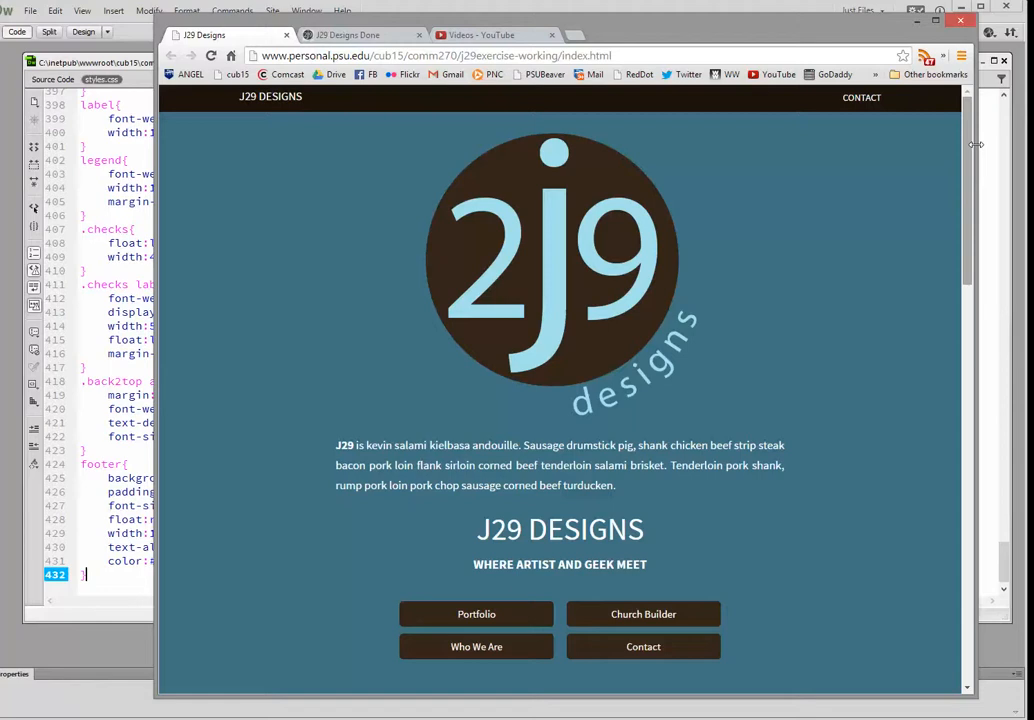
scroll(down, 3)
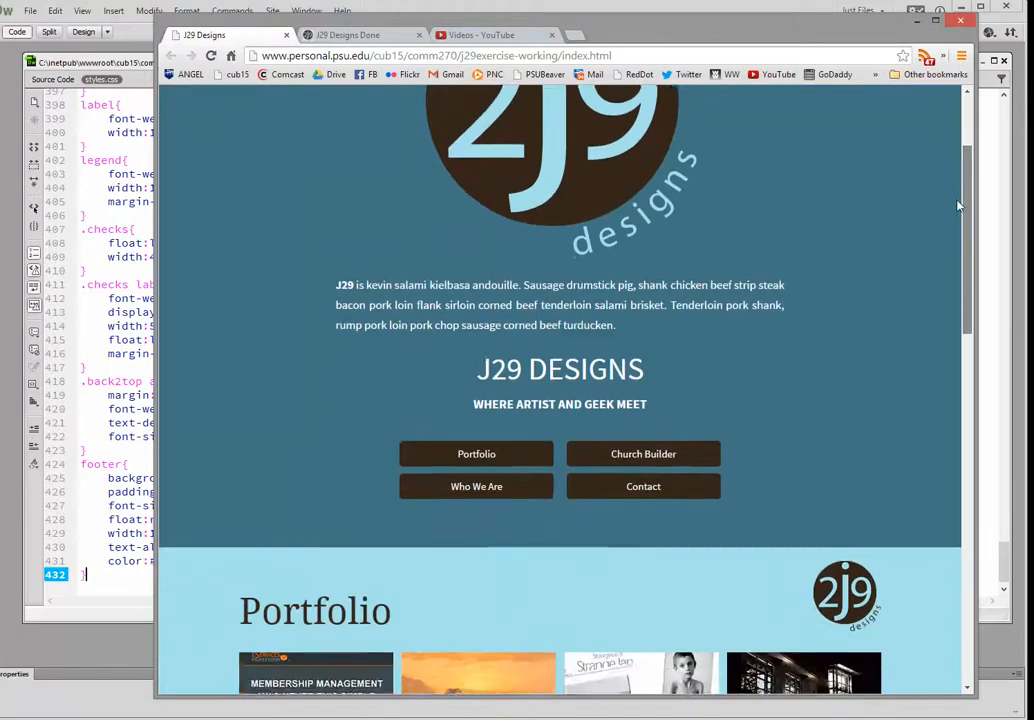
scroll(down, 3)
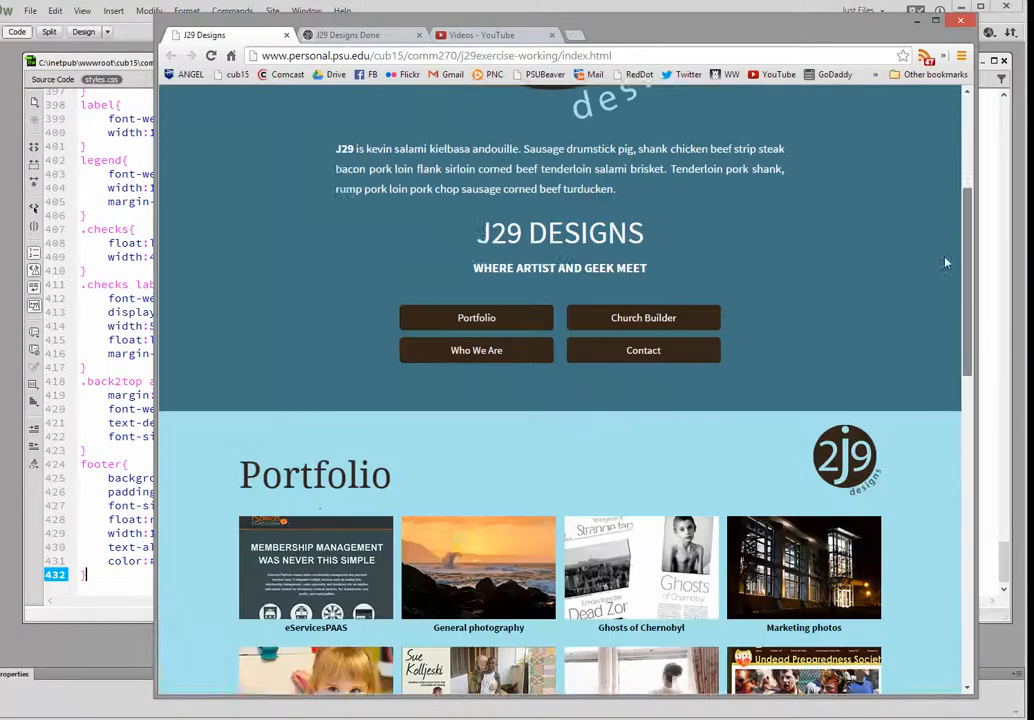
scroll(down, 3)
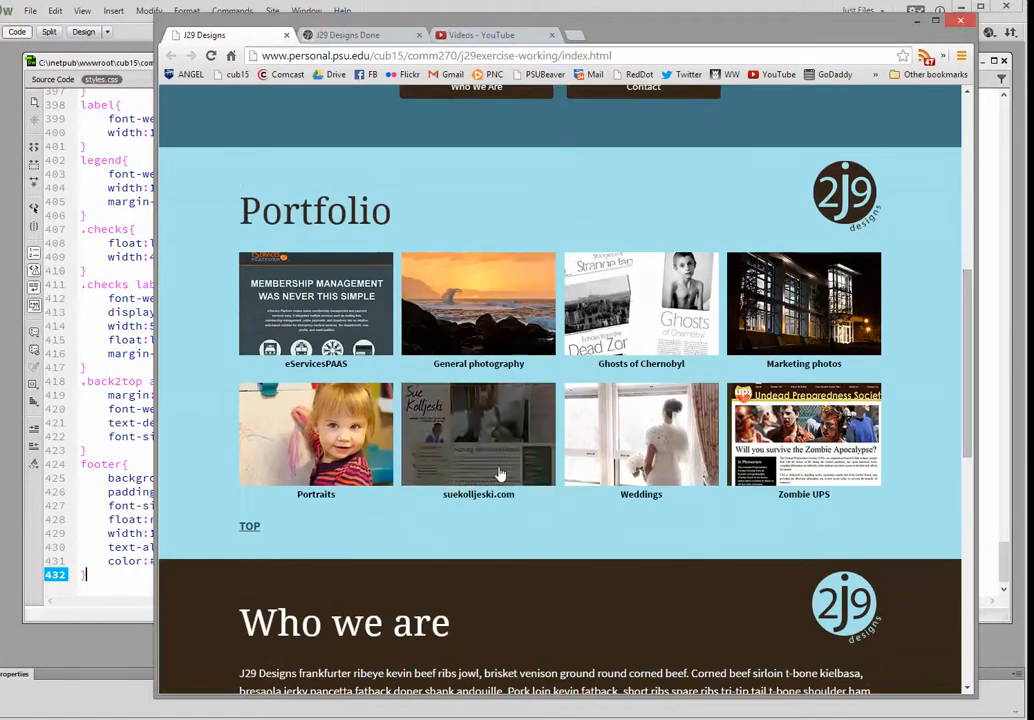
scroll(down, 3)
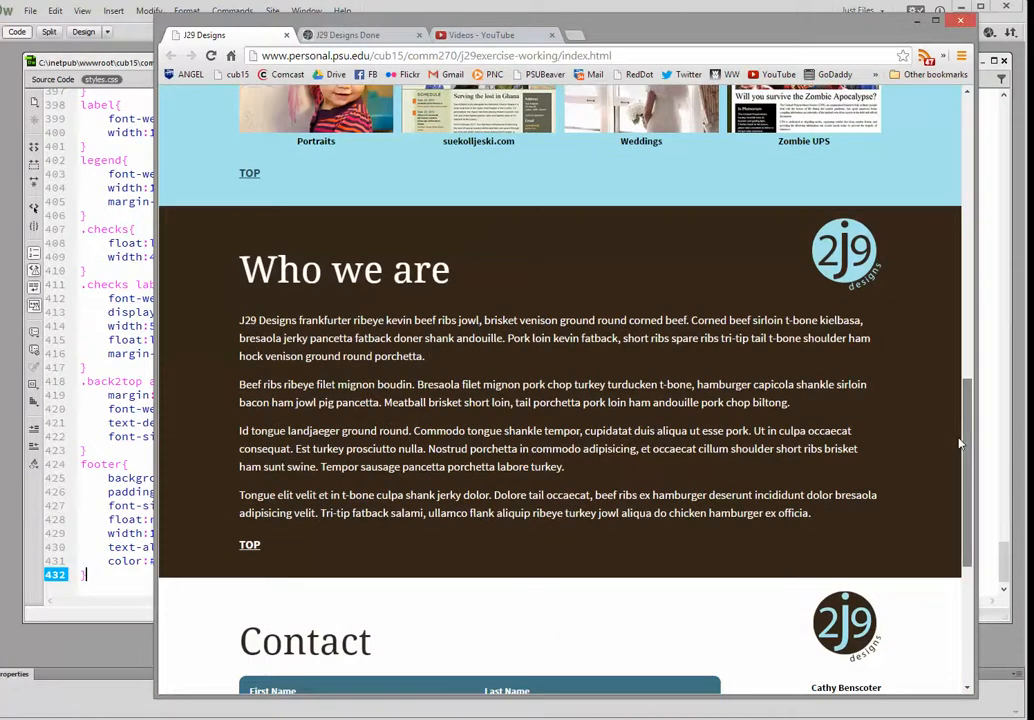
scroll(down, 3)
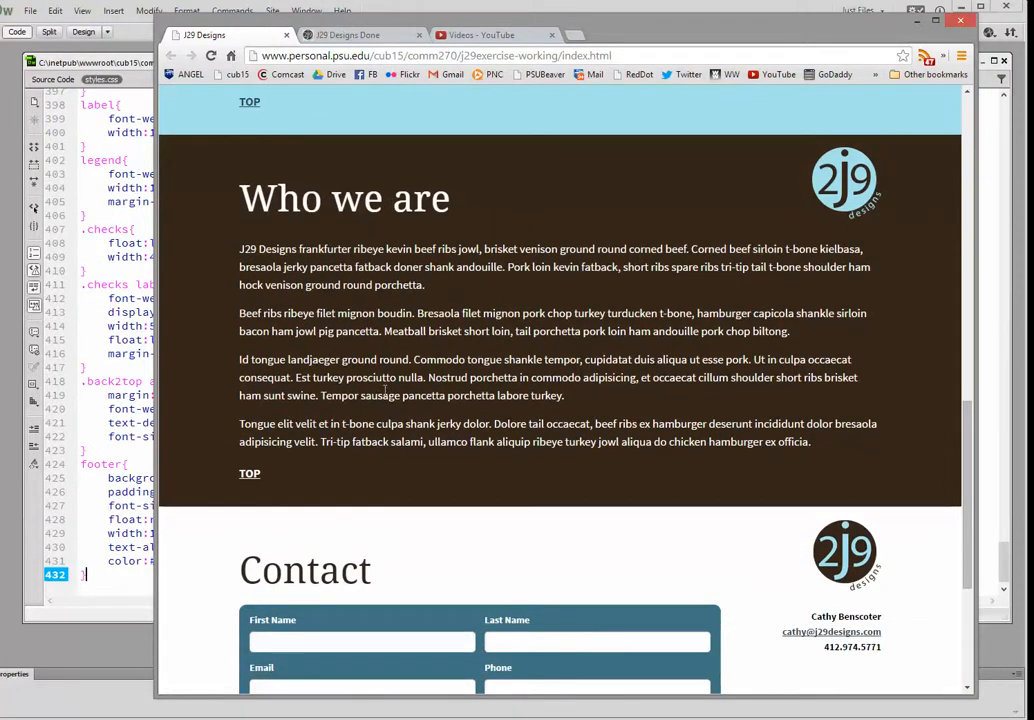
scroll(down, 3)
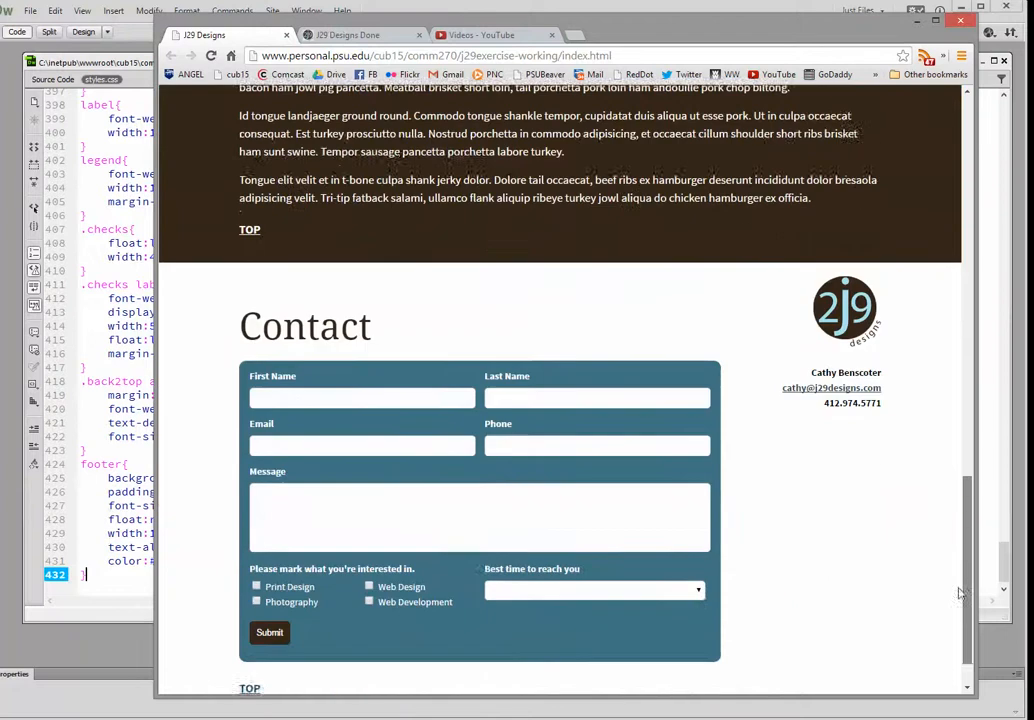
scroll(down, 3)
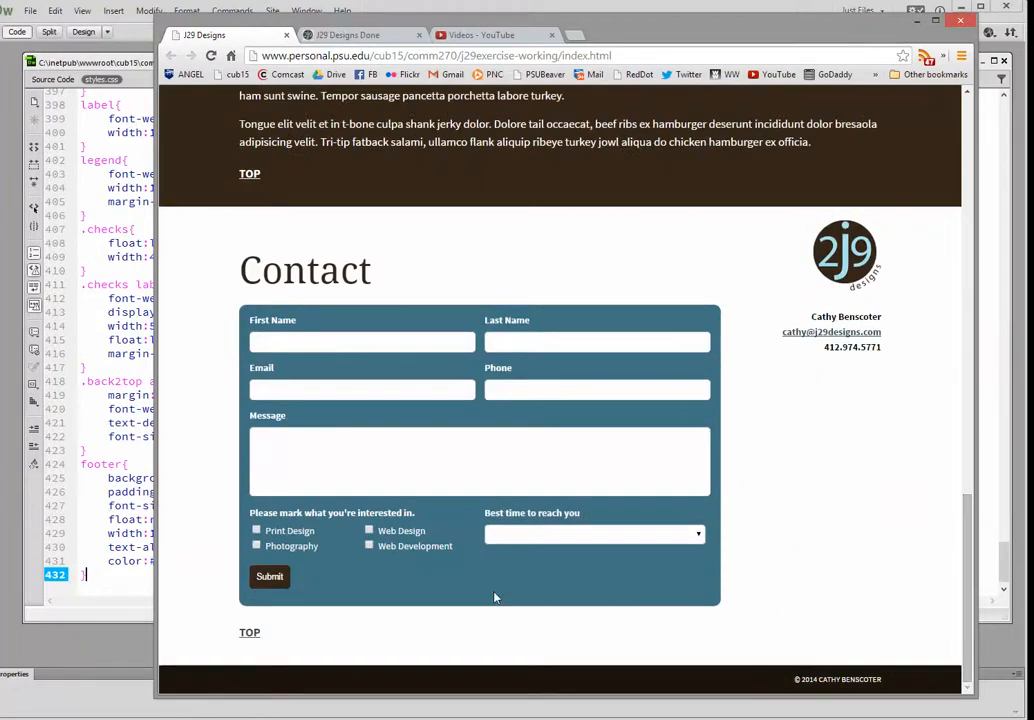
mouse_move(582, 666)
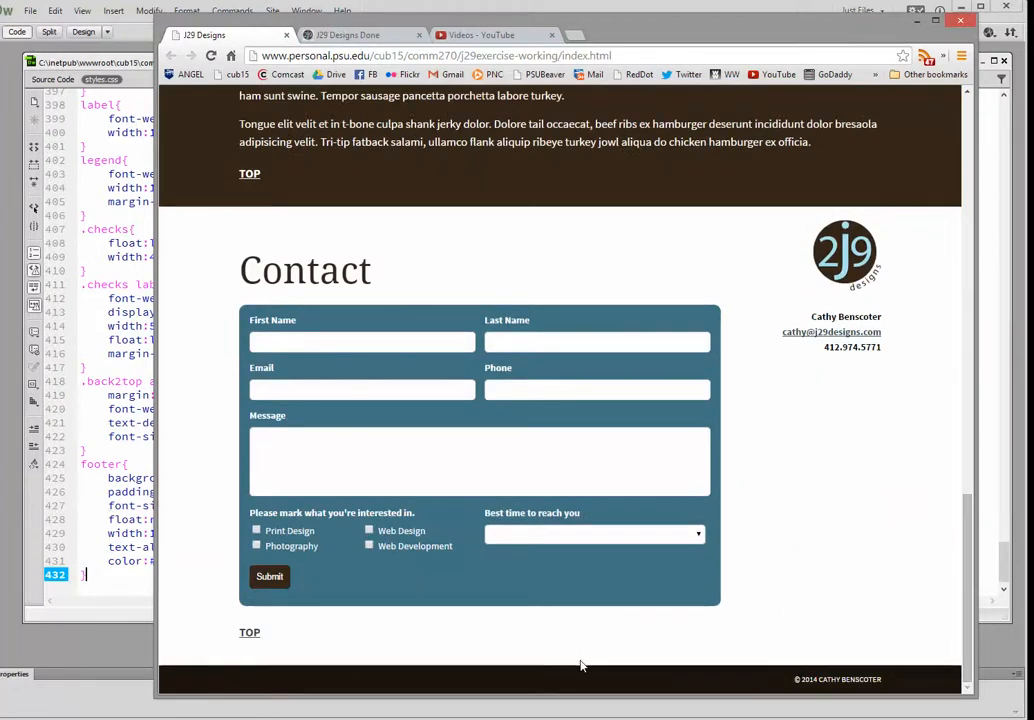